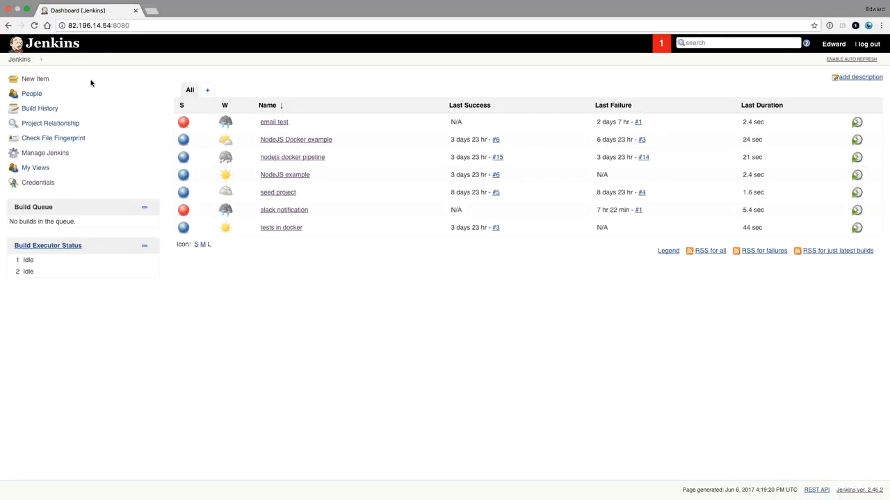
{"action": "mouse_move", "coordinate": [44, 153]}
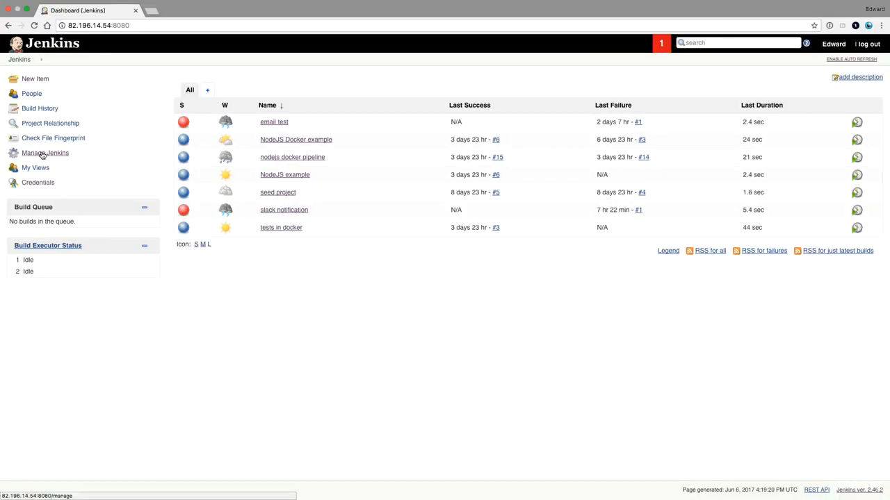
Search the available plugins for 'bitbuck' and select the Bitbucket plugin entry
{"action": "left_click", "coordinate": [44, 151]}
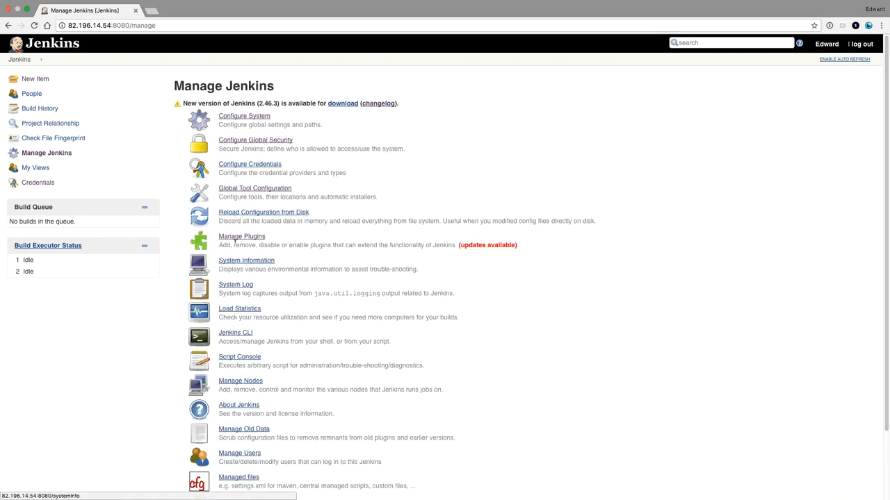
{"action": "left_click", "coordinate": [241, 236]}
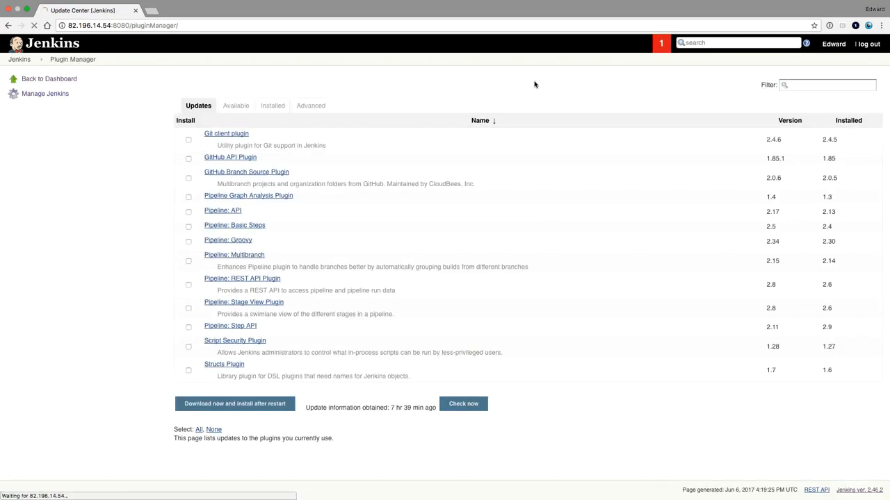
{"action": "left_click", "coordinate": [236, 106]}
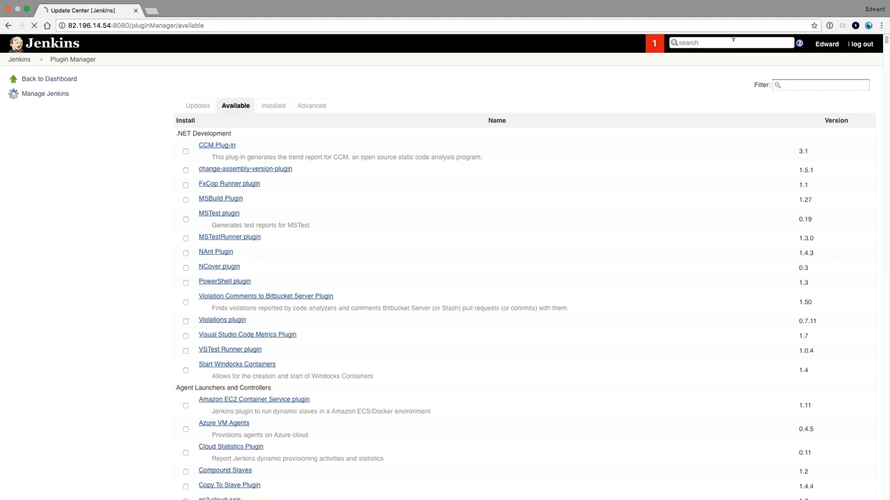
{"action": "type", "text": "bitbuck"}
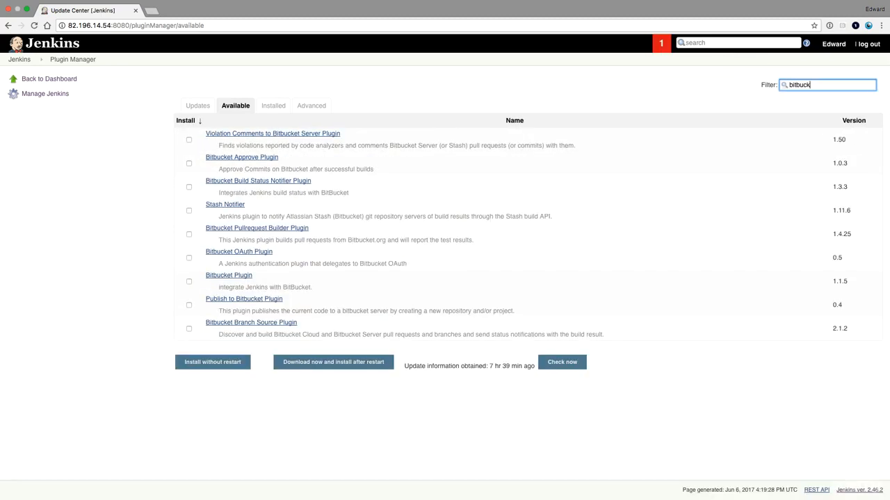
{"action": "mouse_move", "coordinate": [250, 323]}
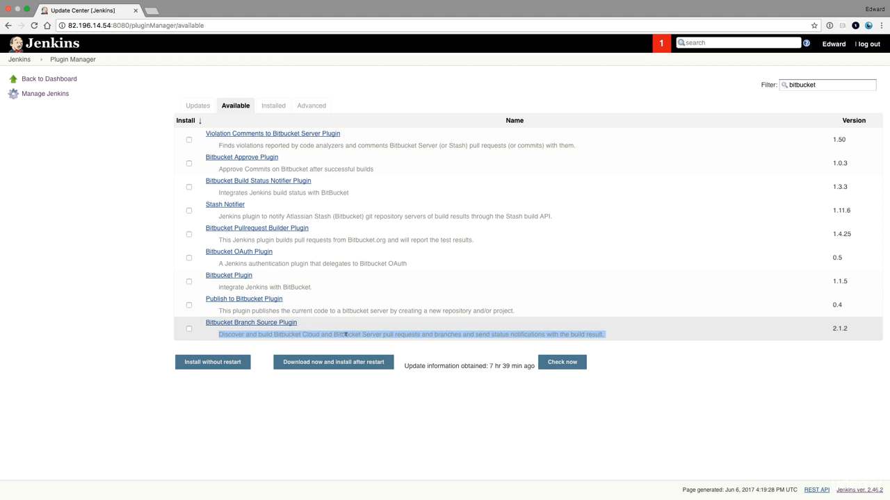
{"action": "mouse_move", "coordinate": [219, 335]}
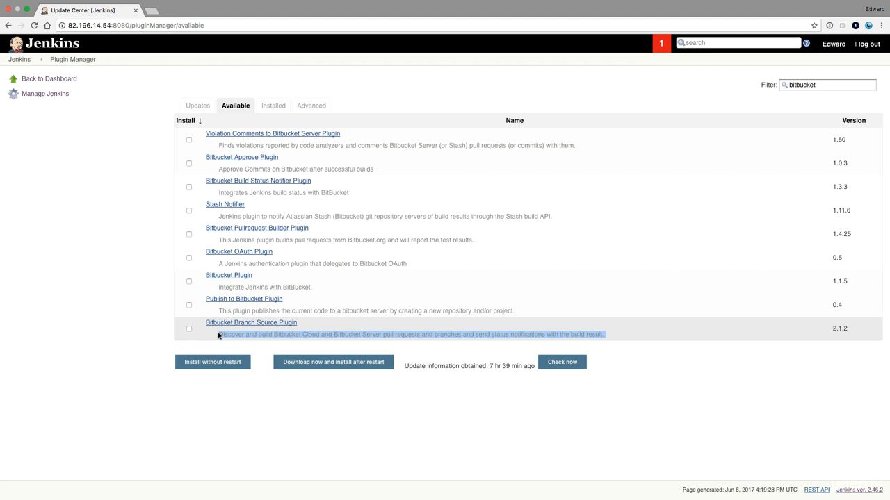
{"action": "left_click", "coordinate": [212, 361]}
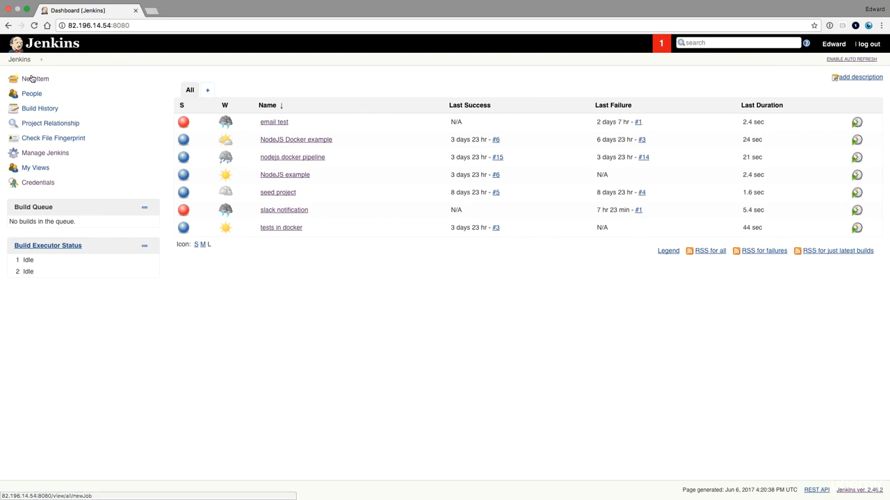
{"action": "mouse_move", "coordinate": [36, 78]}
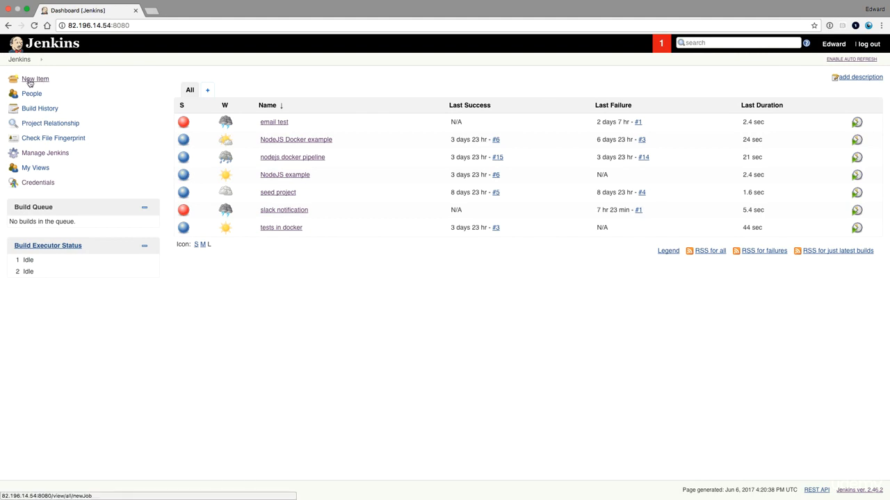
Create a new Bitbucket Team/Project item named 'myteam'
{"action": "left_click", "coordinate": [35, 78]}
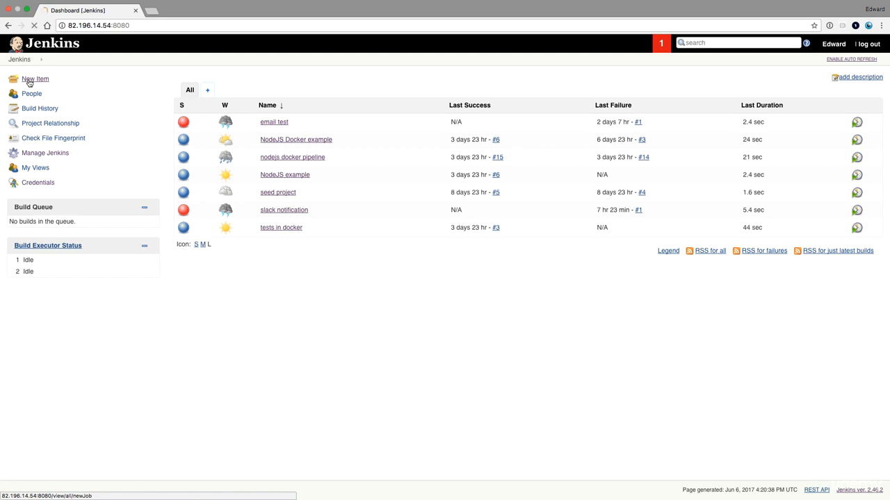
{"action": "left_click", "coordinate": [35, 78]}
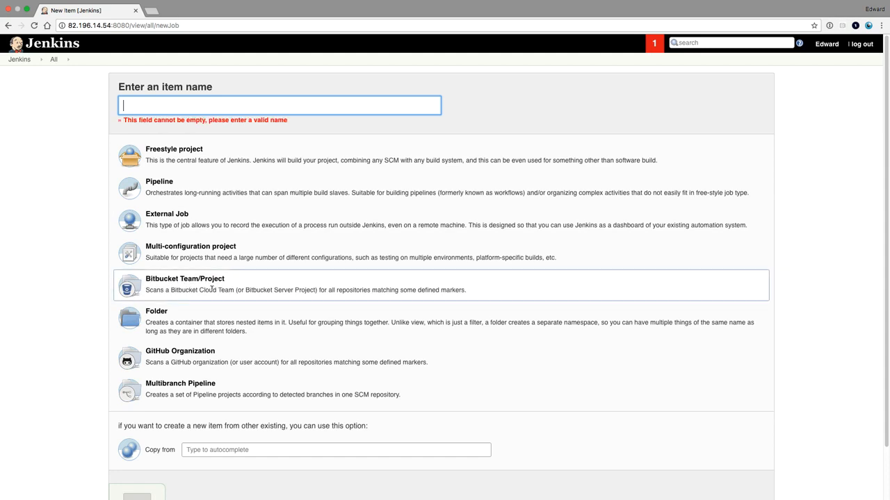
{"action": "left_click", "coordinate": [280, 106]}
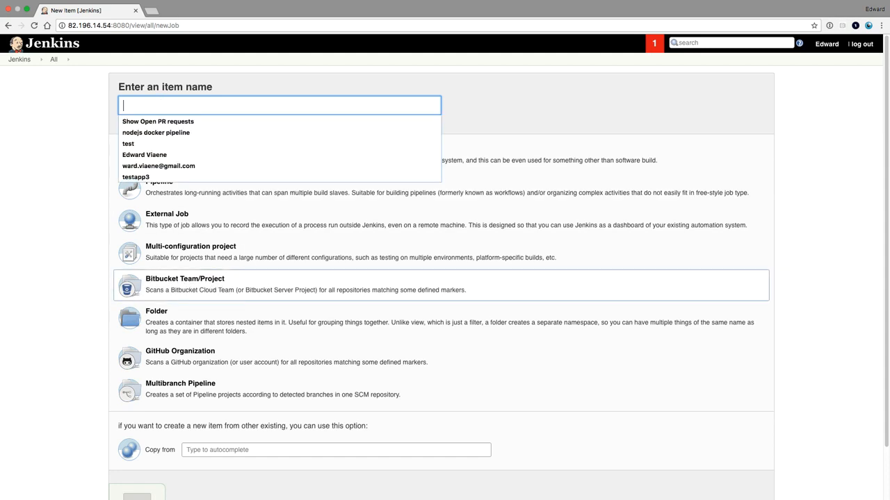
{"action": "type", "text": "myteam"}
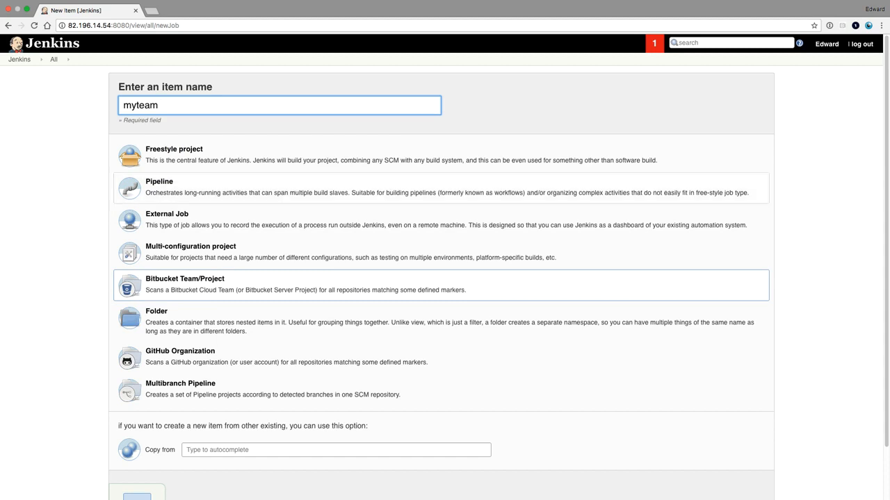
{"action": "scroll", "scroll_direction": "down", "scroll_amount": 3}
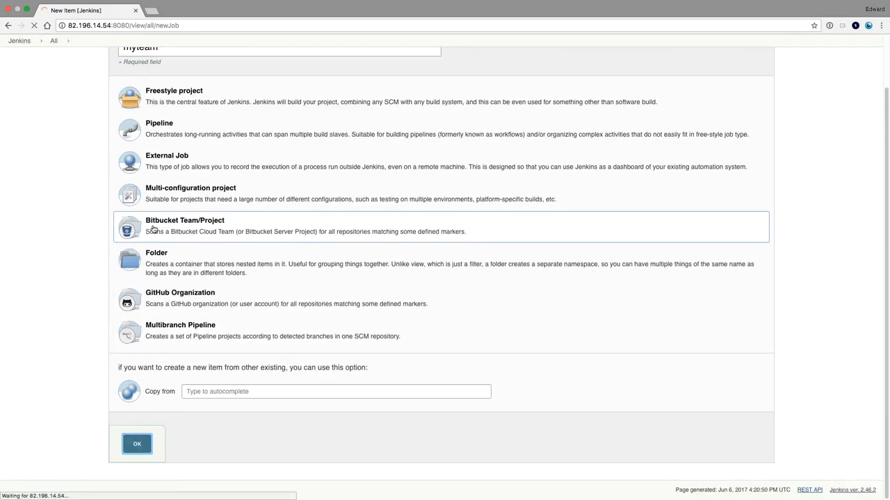
{"action": "left_click", "coordinate": [136, 445]}
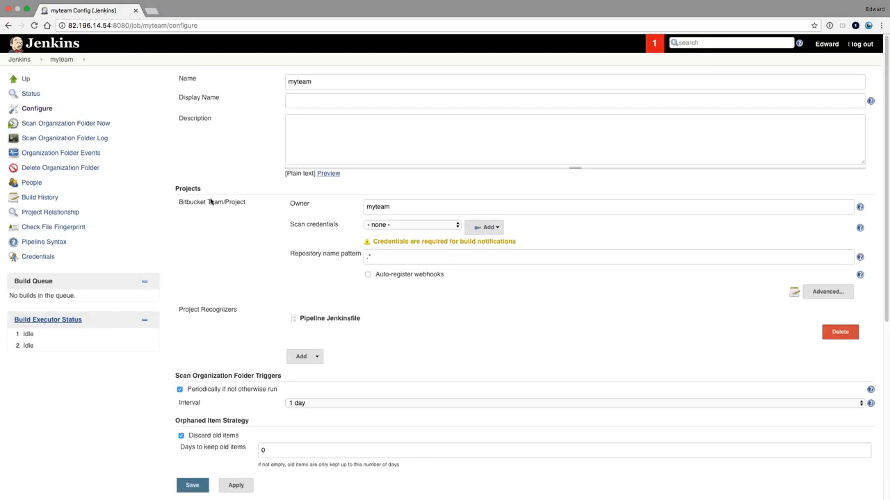
Set the myteam folder's Owner to 'edwardviaene'
{"action": "left_click", "coordinate": [609, 206]}
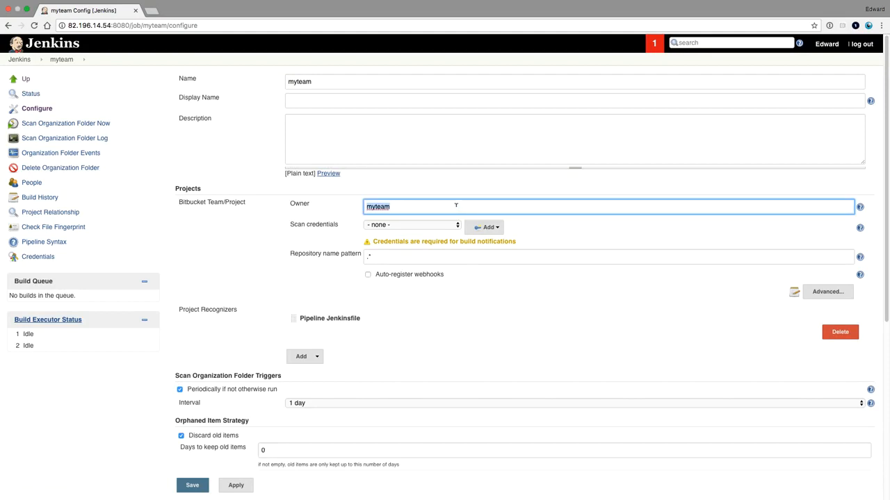
{"action": "type", "text": "edwardviaene"}
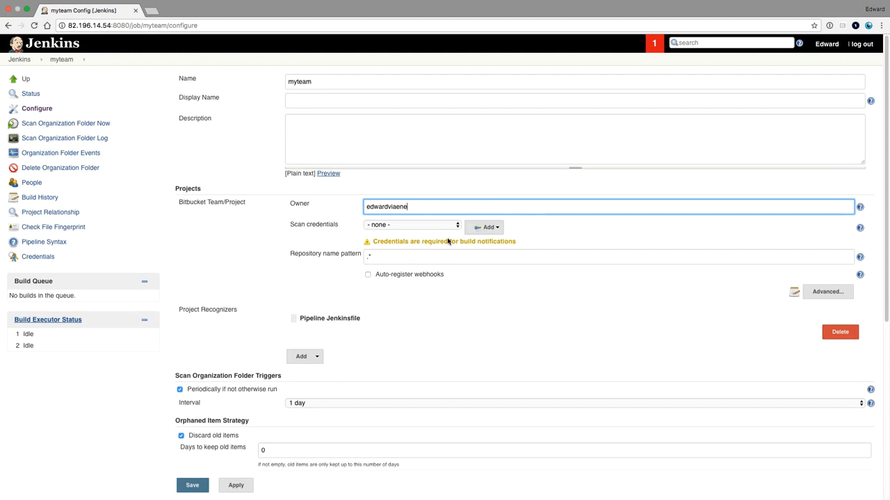
In Bitbucket settings, start a new app password from the App passwords page
{"action": "left_click", "coordinate": [484, 227]}
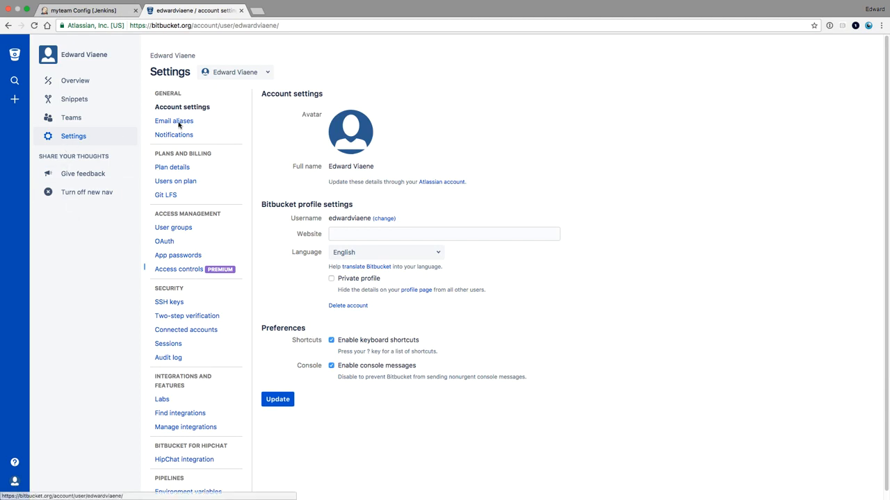
{"action": "left_click", "coordinate": [178, 256]}
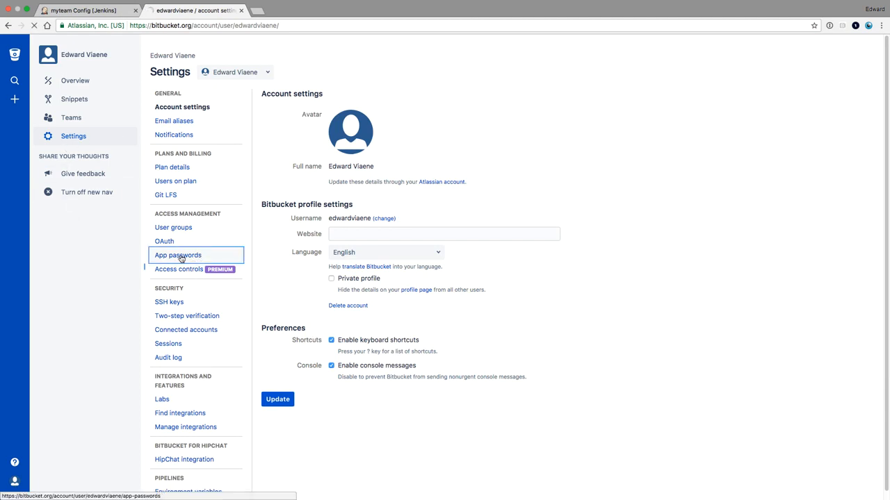
{"action": "left_click", "coordinate": [177, 256]}
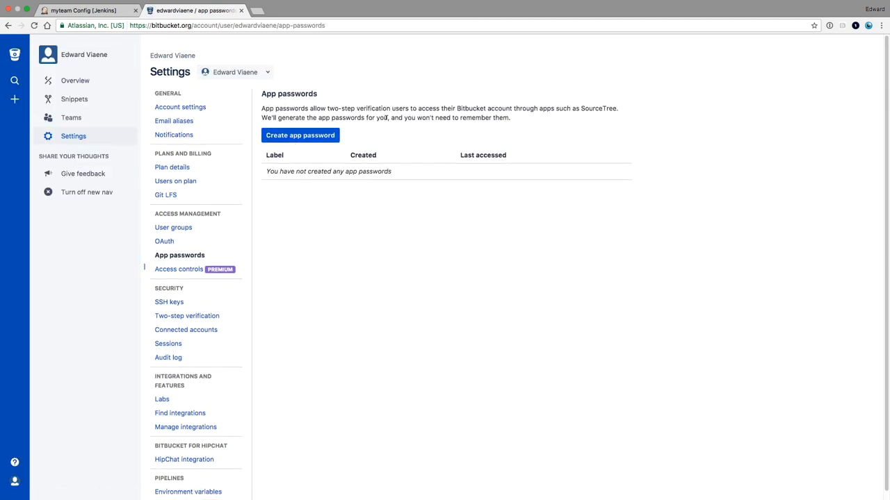
{"action": "left_click", "coordinate": [300, 135]}
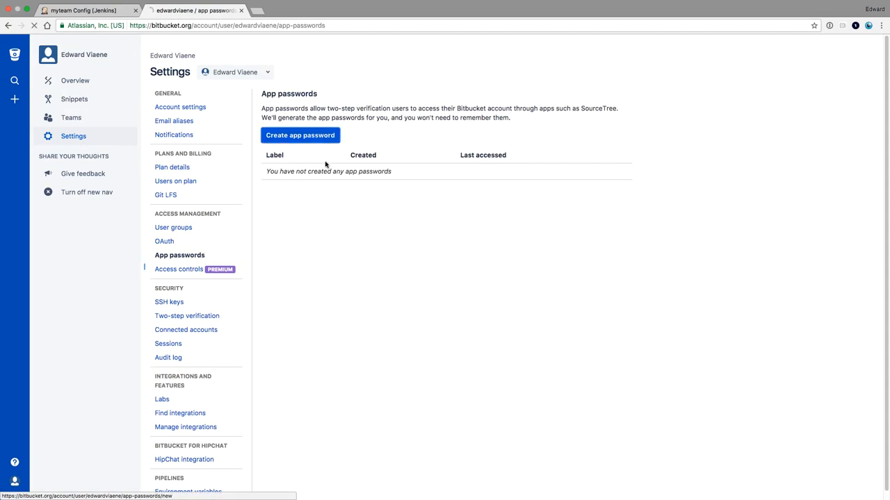
{"action": "left_click", "coordinate": [300, 135]}
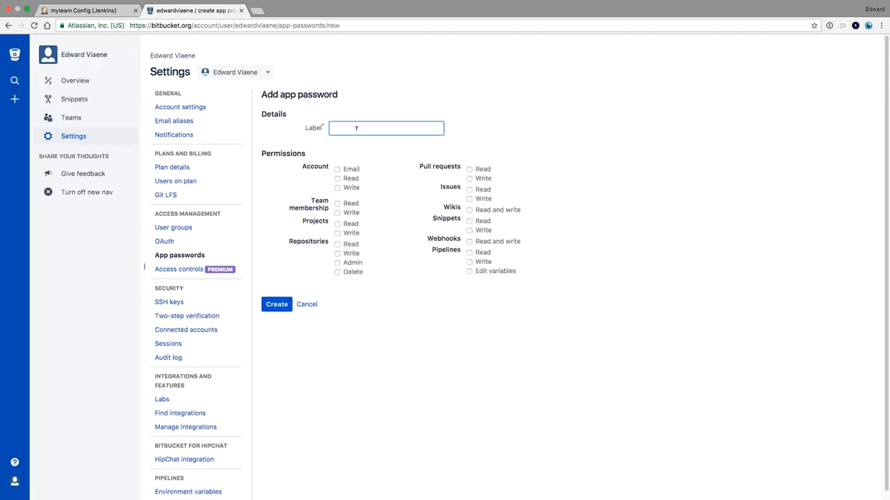
Create the app password labelled 'jenkins' with read permissions
{"action": "type", "text": "jenkins"}
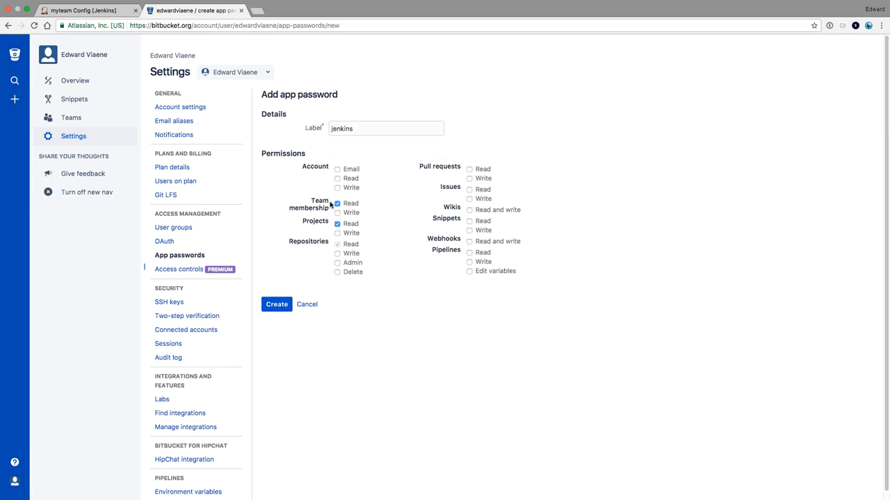
{"action": "left_click", "coordinate": [337, 170]}
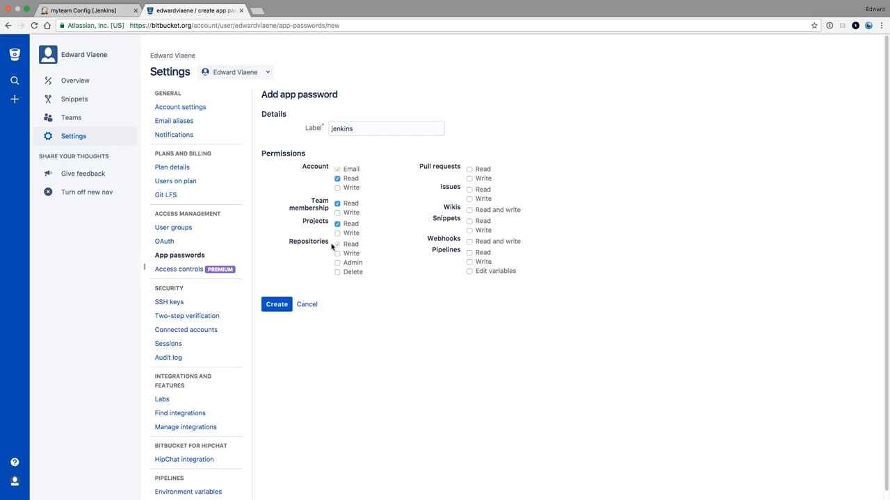
{"action": "left_click", "coordinate": [470, 170]}
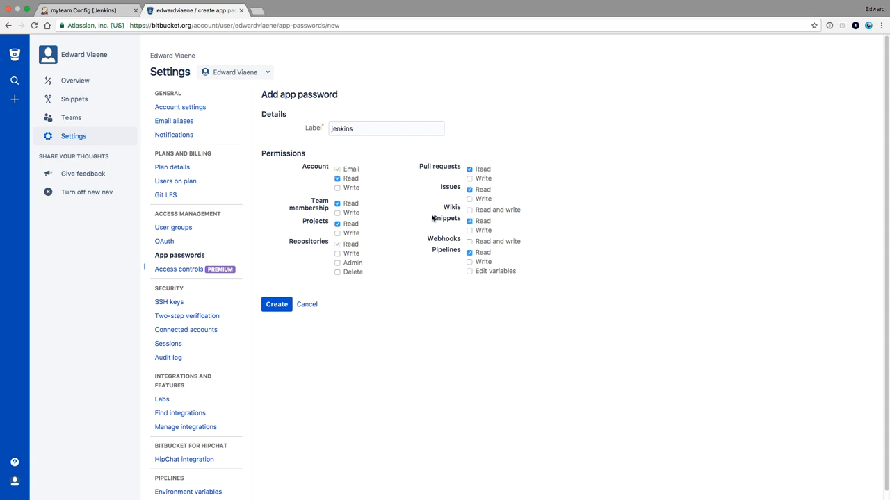
{"action": "mouse_move", "coordinate": [440, 233]}
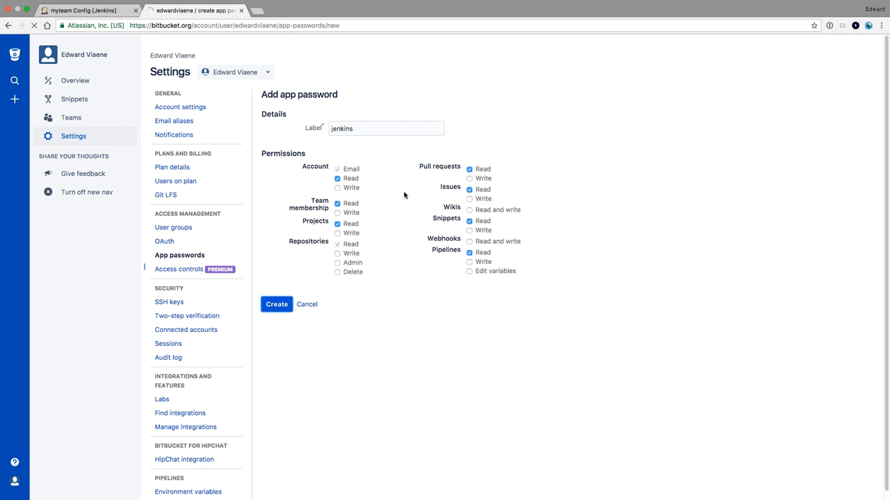
{"action": "left_click", "coordinate": [275, 304]}
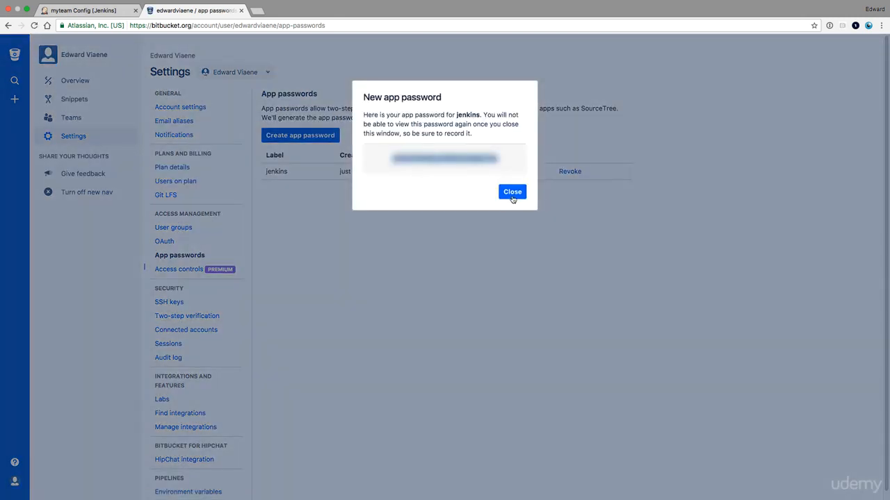
Add a Jenkins username/password credential for 'edwardviaene' with id 'bitbucket-api'
{"action": "left_click", "coordinate": [511, 192]}
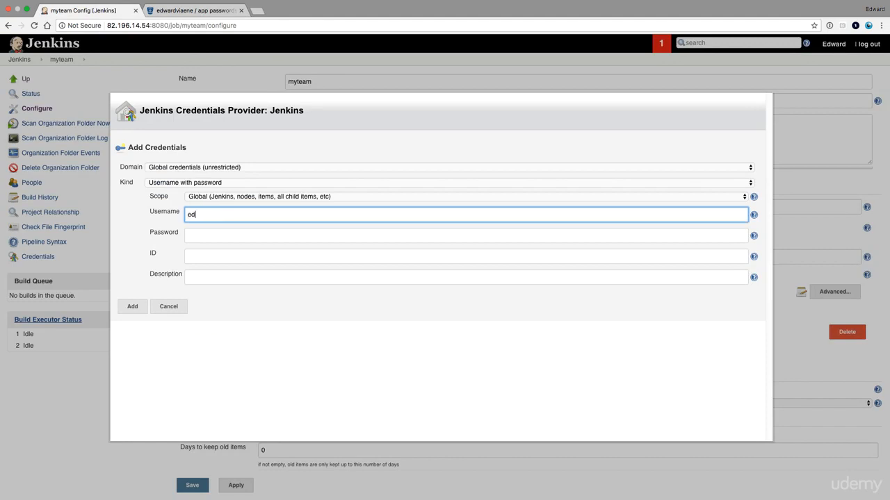
{"action": "type", "text": "edwardviaene"}
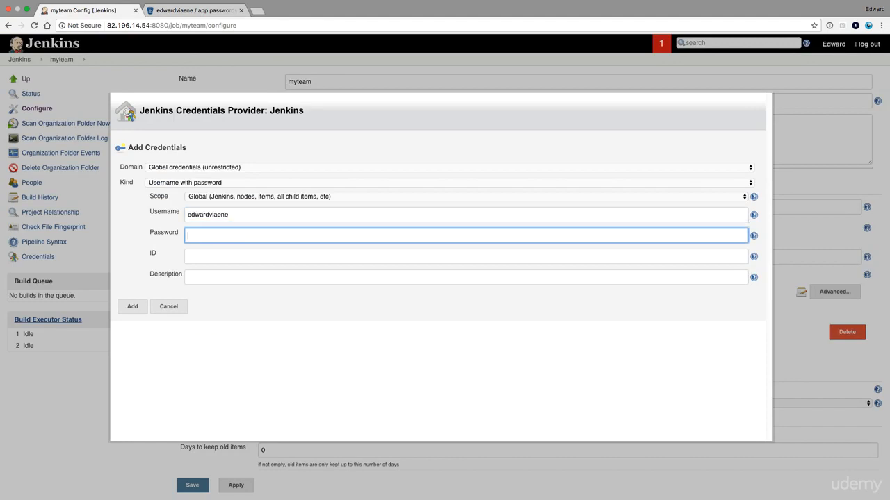
{"action": "type", "text": "bitbucket"}
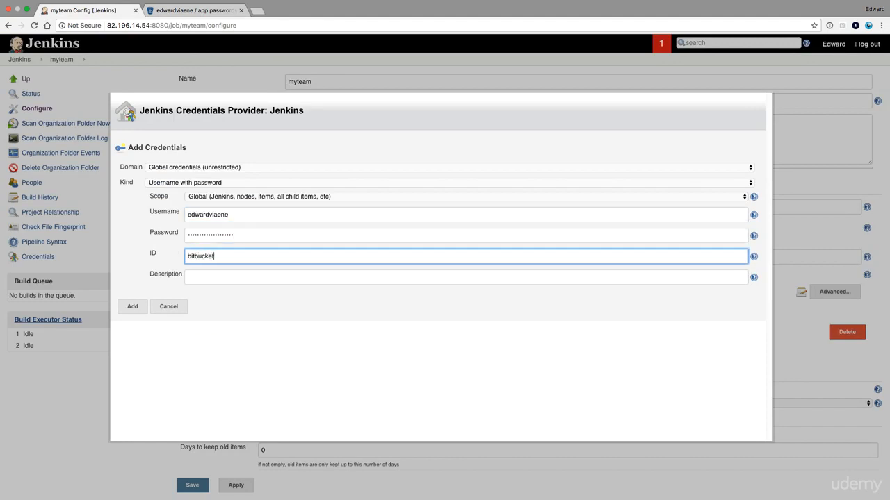
{"action": "type", "text": "-api"}
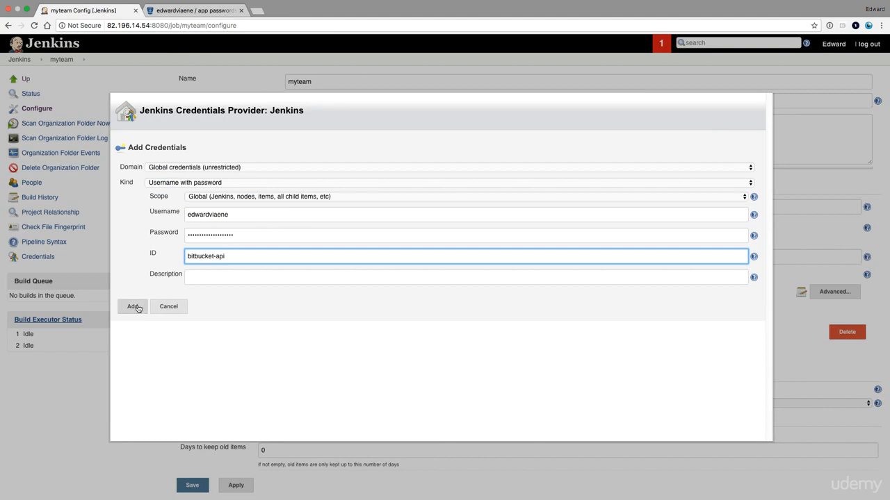
{"action": "left_click", "coordinate": [134, 307]}
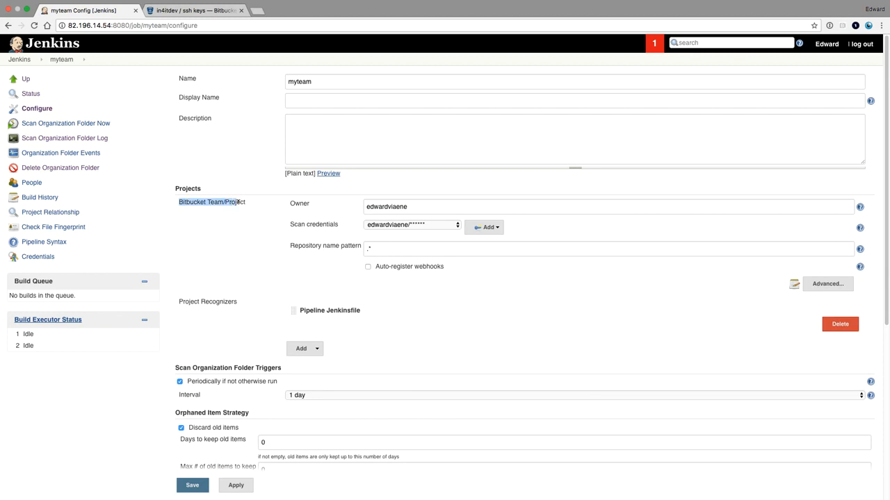
Set the myteam folder's Owner to the team name 'in4itdev'
{"action": "left_click", "coordinate": [608, 206]}
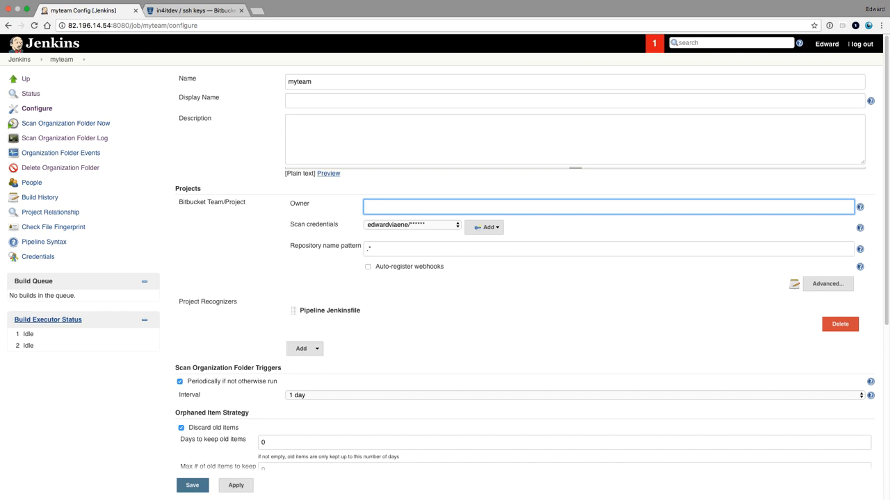
{"action": "type", "text": "in4itdev"}
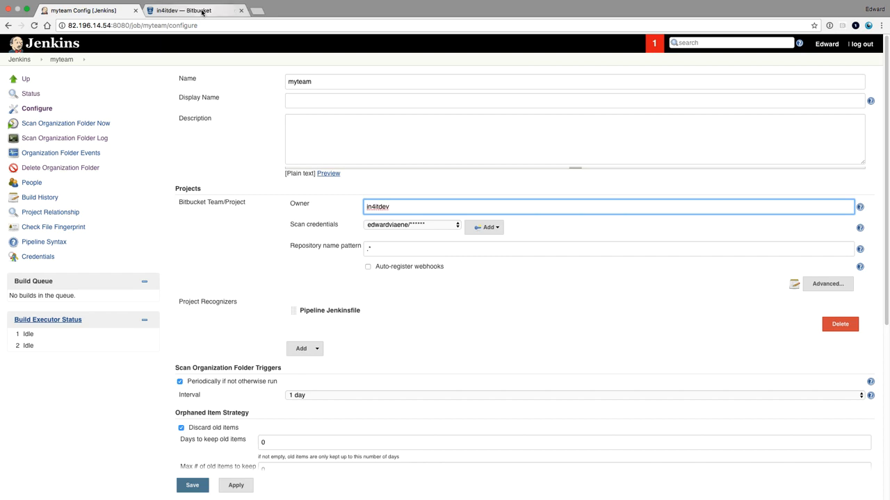
In Bitbucket, view the team settings to read the Team ID
{"action": "left_click", "coordinate": [184, 10]}
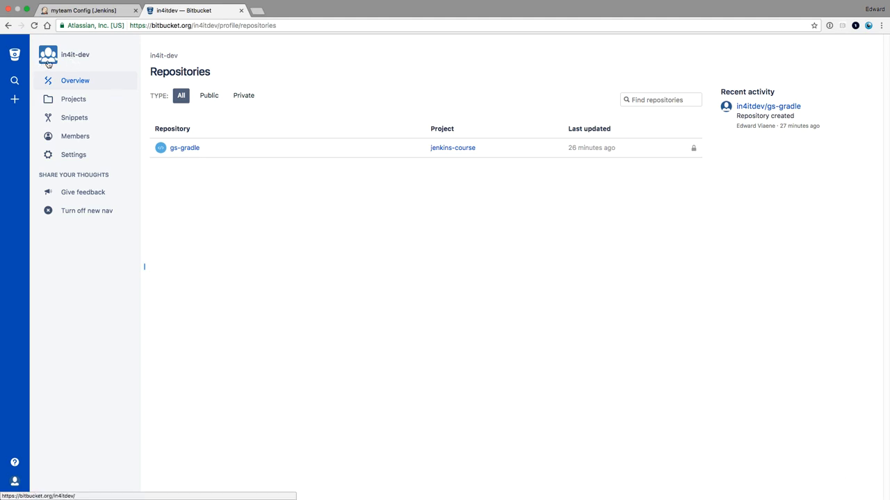
{"action": "left_click", "coordinate": [14, 98]}
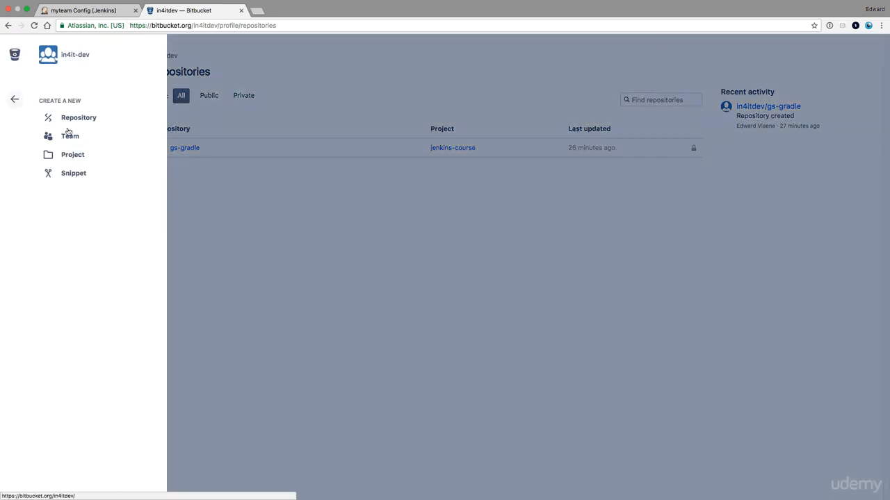
{"action": "left_click", "coordinate": [14, 99]}
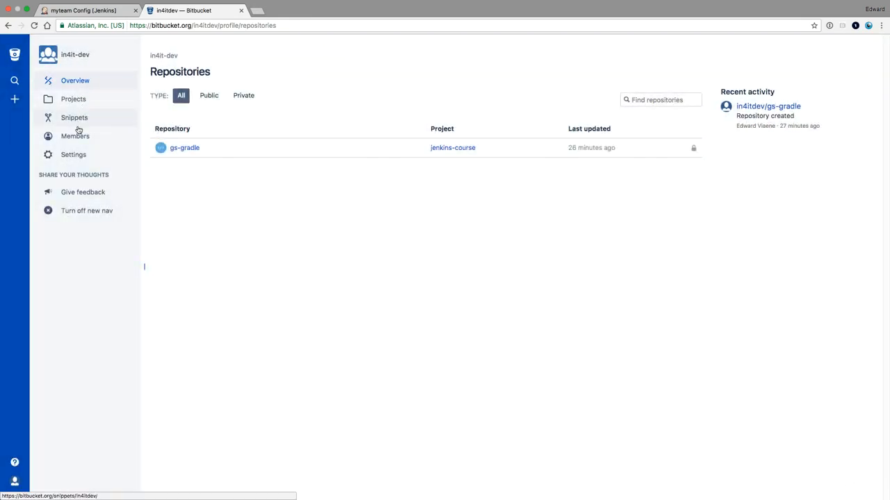
{"action": "left_click", "coordinate": [73, 154]}
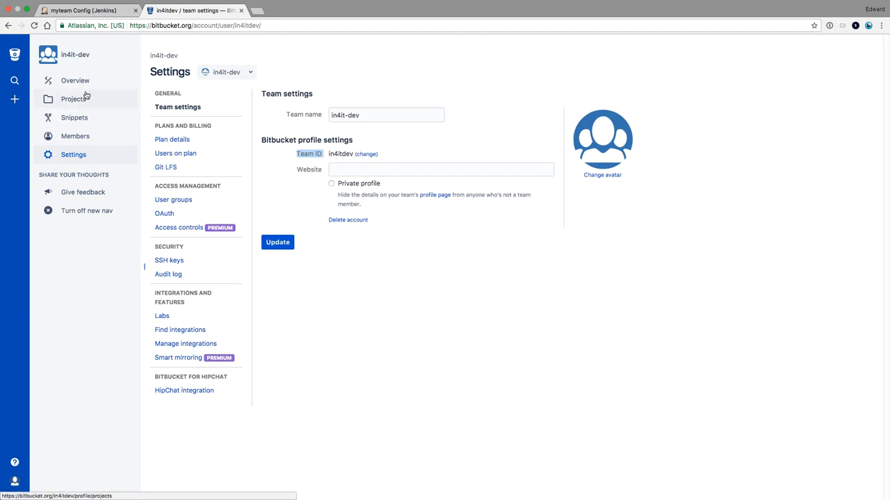
View the gs-gradle repository overview, then return to the Jenkins configuration
{"action": "left_click", "coordinate": [75, 80]}
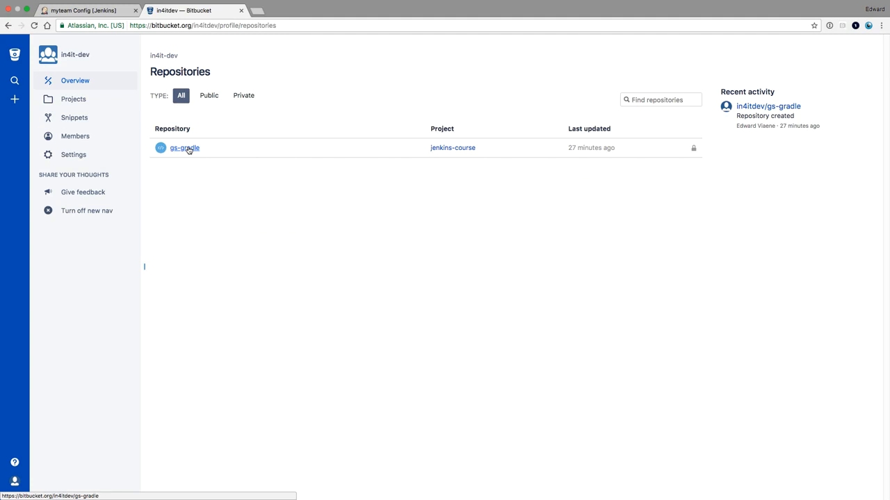
{"action": "left_click", "coordinate": [183, 147]}
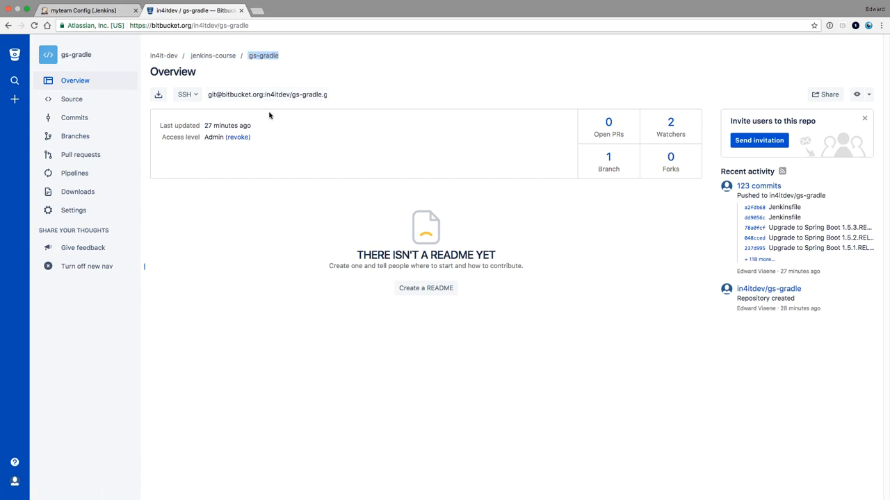
{"action": "left_click", "coordinate": [83, 9]}
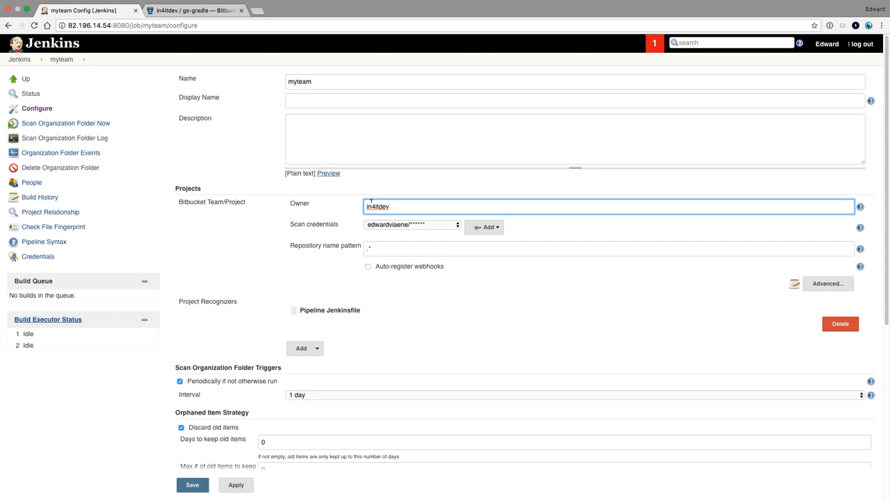
{"action": "mouse_move", "coordinate": [367, 228]}
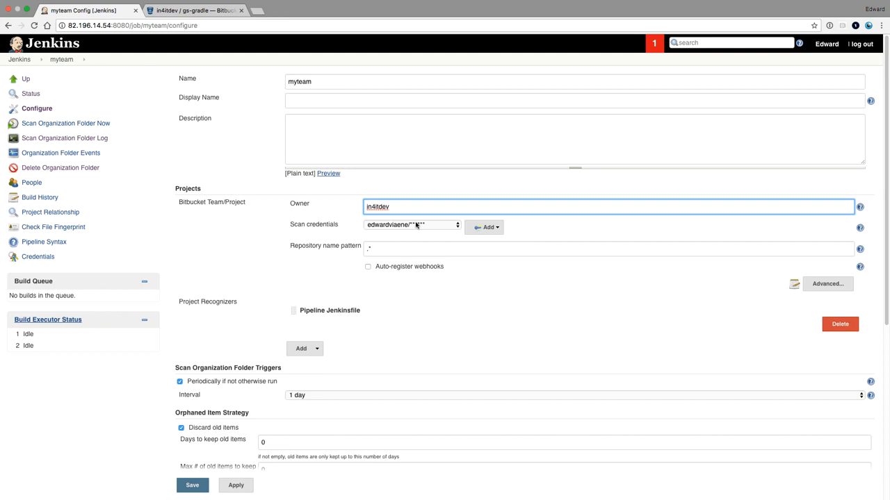
{"action": "mouse_move", "coordinate": [419, 226]}
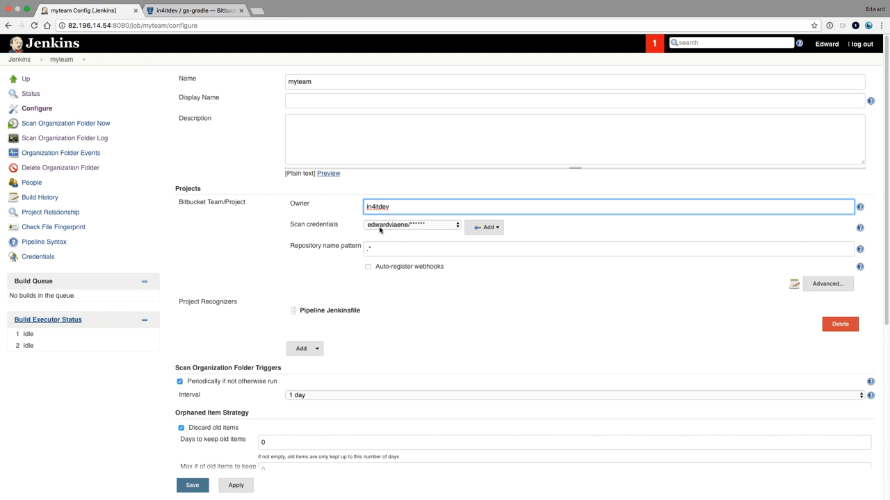
{"action": "mouse_move", "coordinate": [367, 233]}
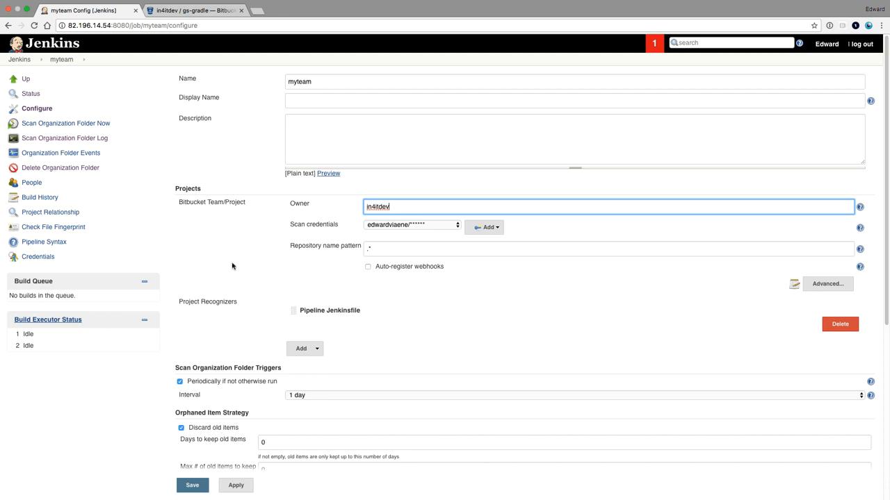
{"action": "mouse_move", "coordinate": [215, 271]}
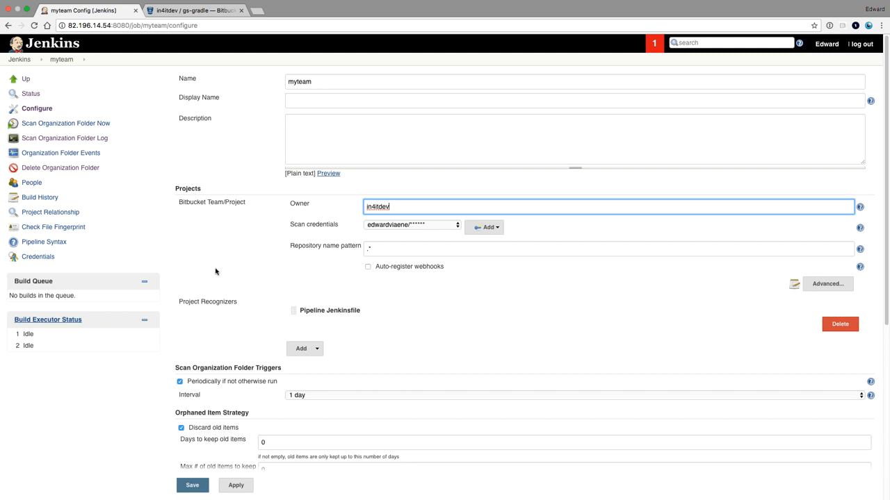
{"action": "mouse_move", "coordinate": [209, 269]}
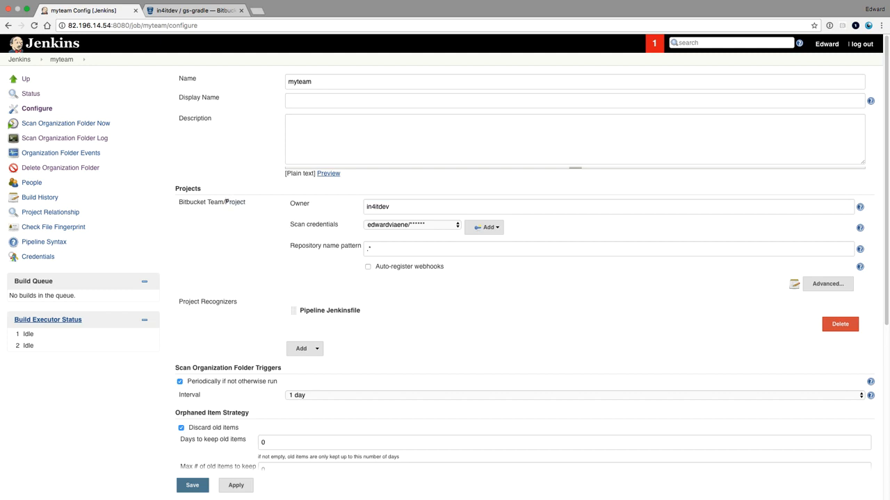
{"action": "mouse_move", "coordinate": [345, 242]}
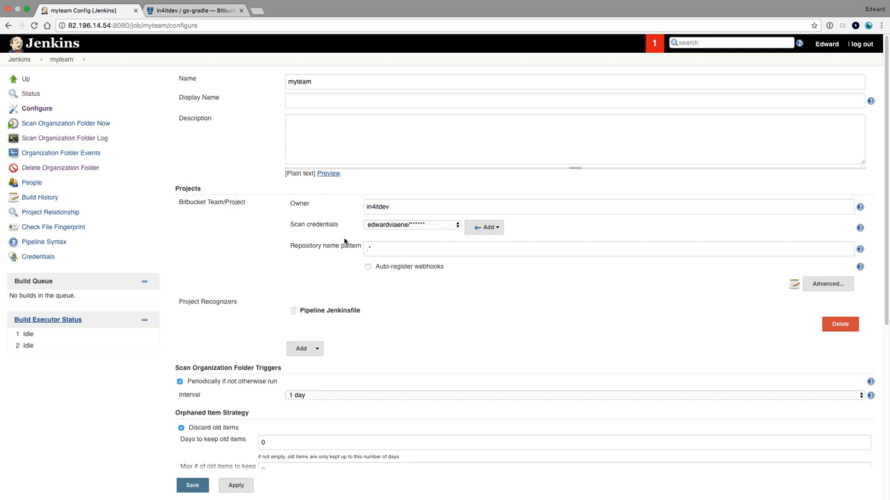
Review the lower Bitbucket Team/Project settings of the myteam configuration
{"action": "scroll", "scroll_direction": "down", "scroll_amount": 3}
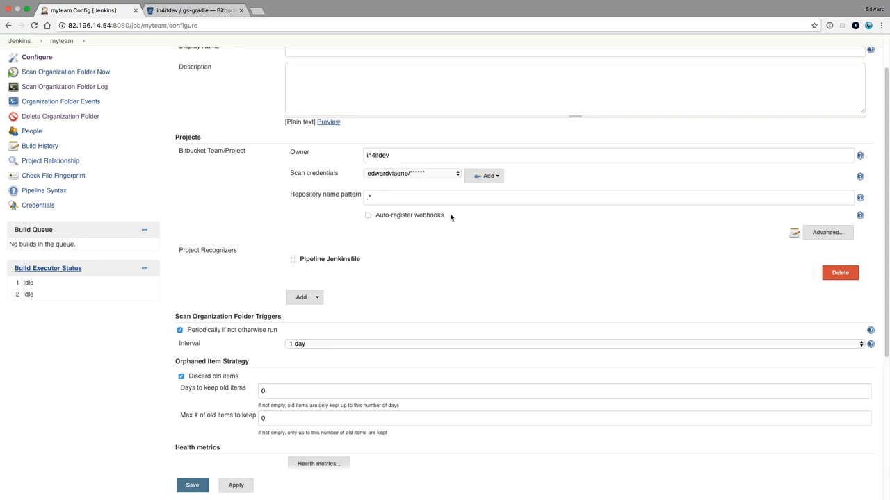
{"action": "double_click", "coordinate": [409, 214]}
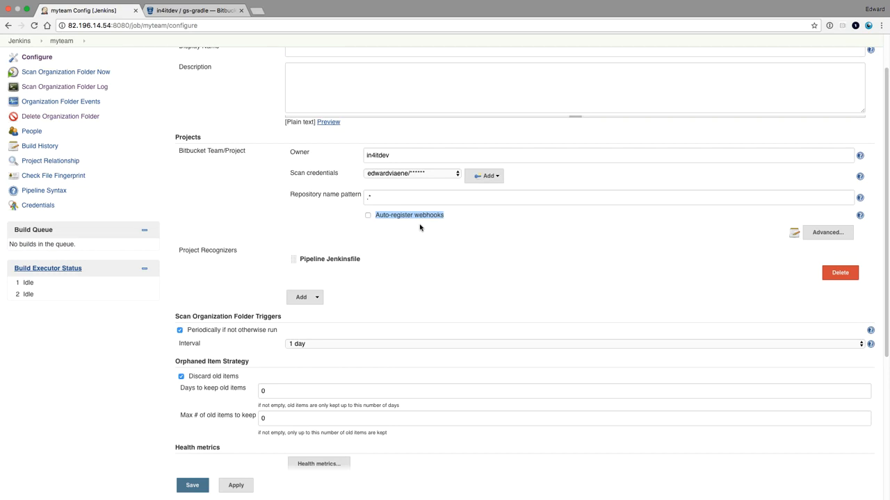
{"action": "mouse_move", "coordinate": [410, 234]}
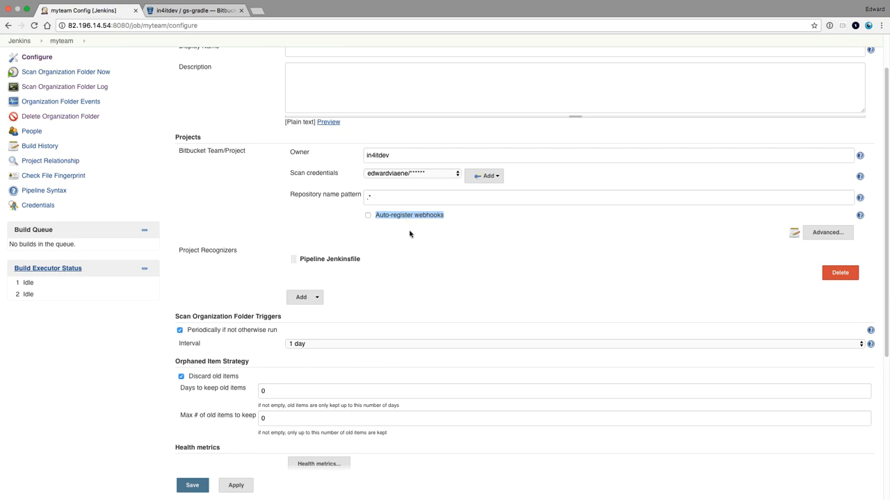
{"action": "mouse_move", "coordinate": [467, 223]}
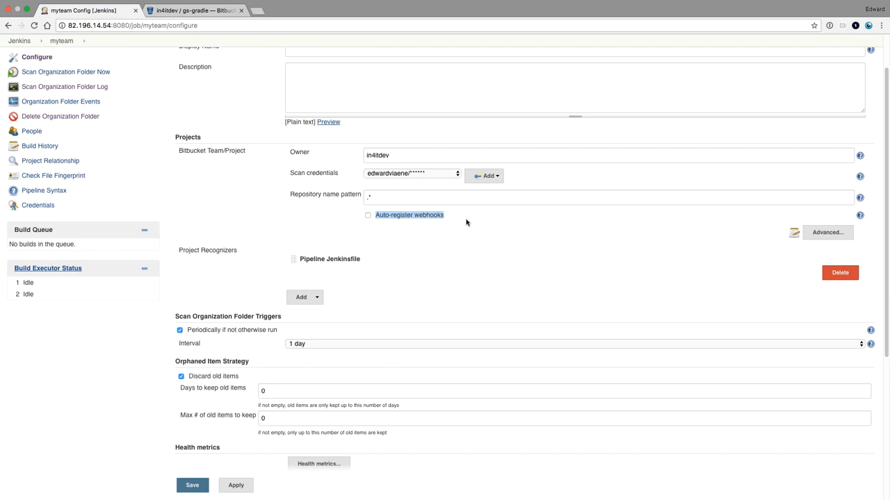
{"action": "mouse_move", "coordinate": [208, 214]}
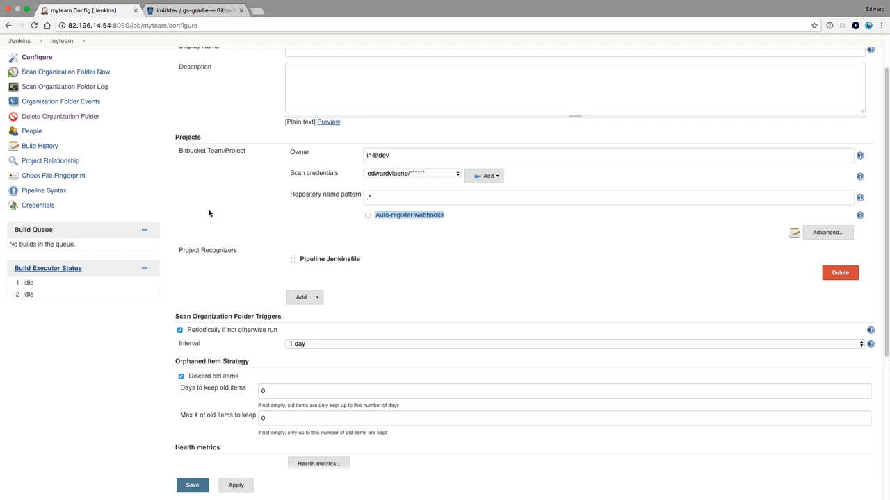
{"action": "mouse_move", "coordinate": [211, 220]}
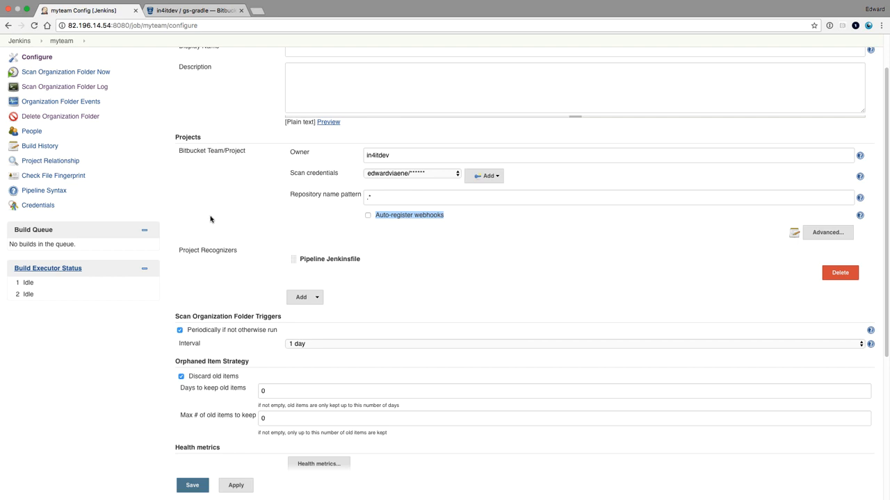
{"action": "mouse_move", "coordinate": [206, 217]}
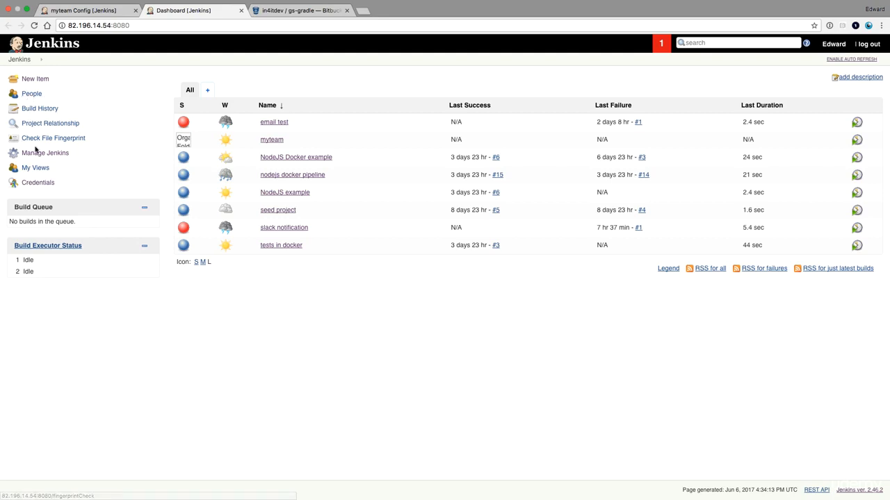
Check the Jenkins URL in global settings and return to the myteam configuration's Save button
{"action": "left_click", "coordinate": [46, 152]}
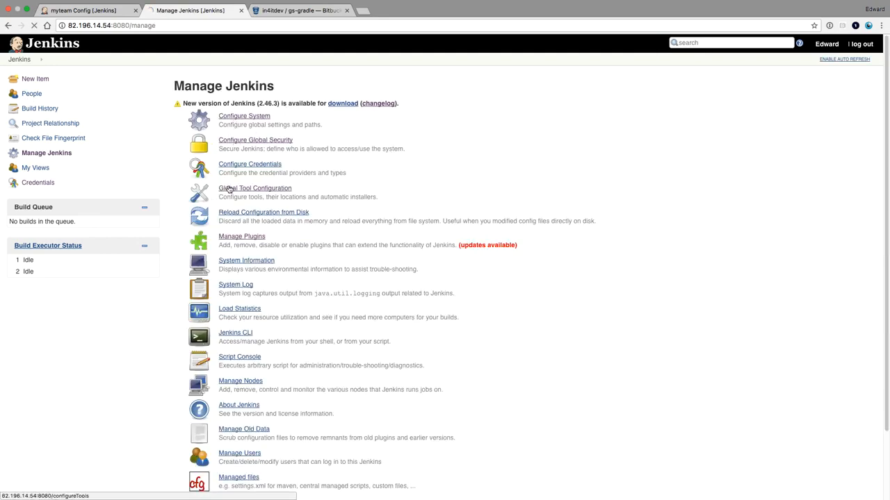
{"action": "left_click", "coordinate": [245, 115]}
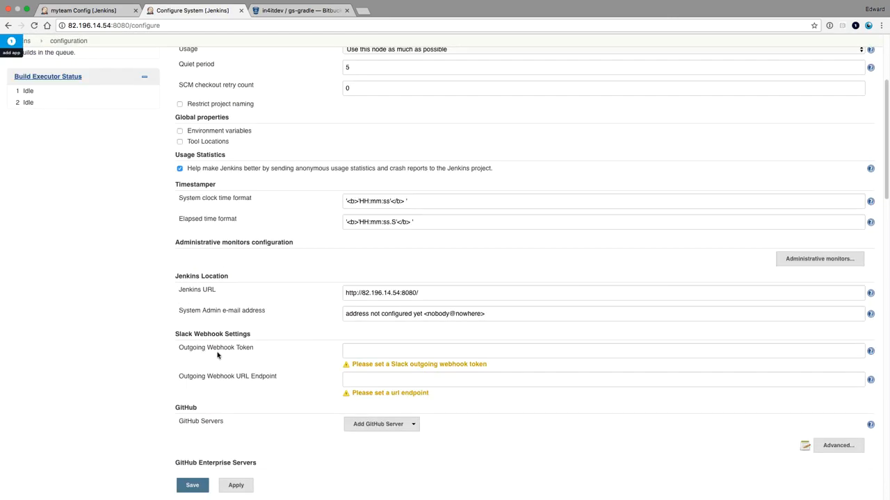
{"action": "left_click", "coordinate": [603, 292]}
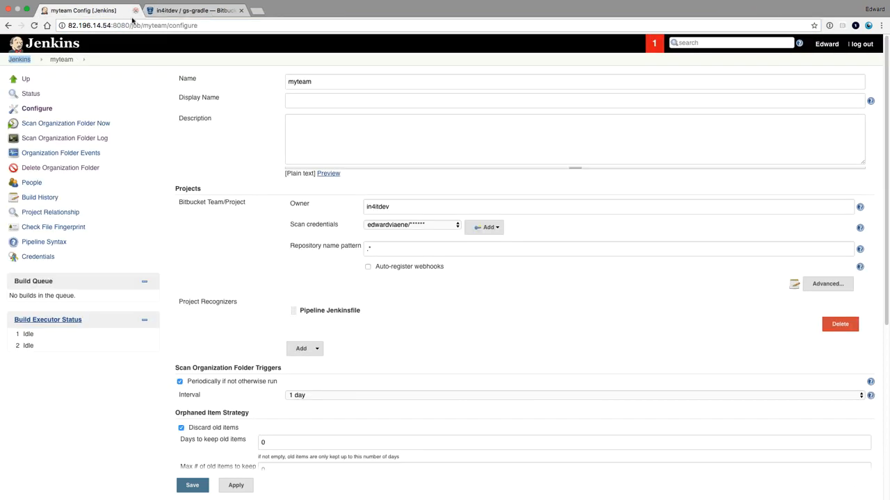
{"action": "left_click", "coordinate": [192, 486]}
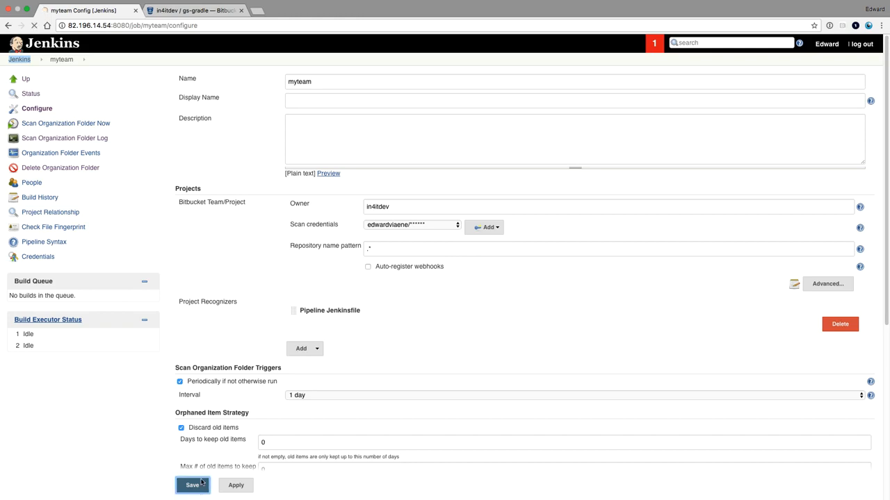
Save the myteam folder settings and follow the gs-gradle master build log
{"action": "left_click", "coordinate": [192, 485]}
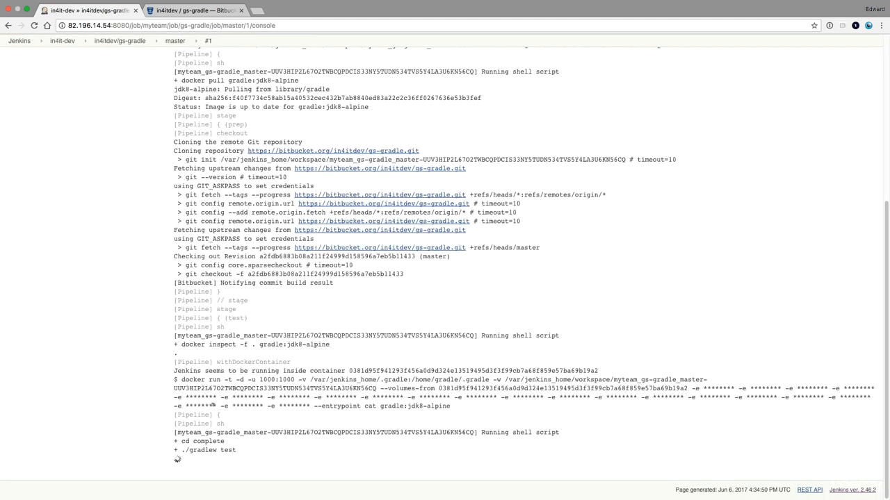
{"action": "mouse_move", "coordinate": [58, 40]}
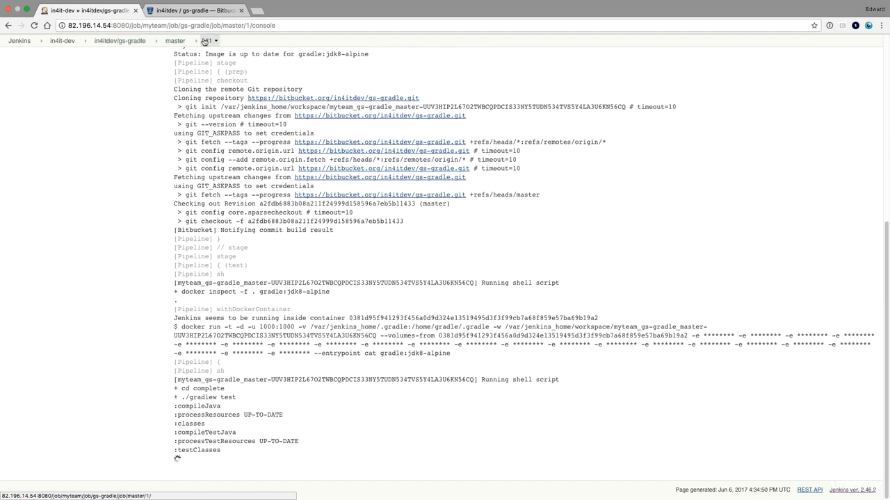
{"action": "scroll", "scroll_direction": "down", "scroll_amount": 3}
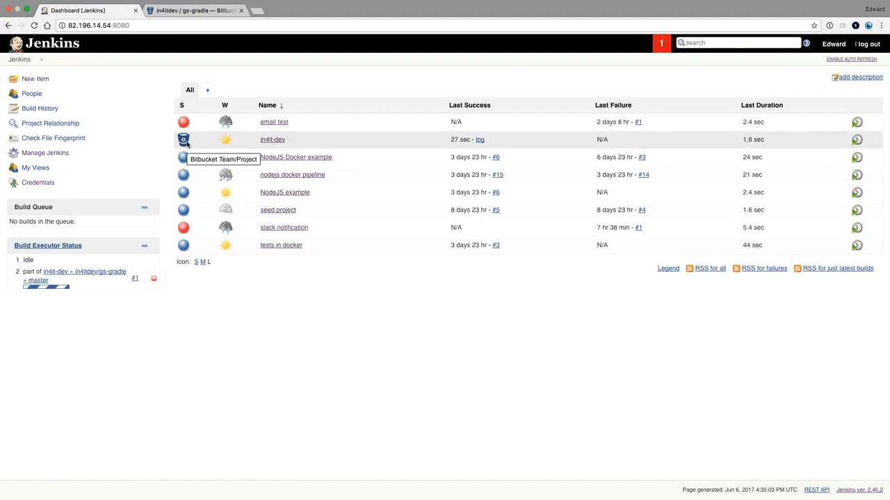
View the in4it-dev folder and its gs-gradle repository branch list
{"action": "left_click", "coordinate": [272, 139]}
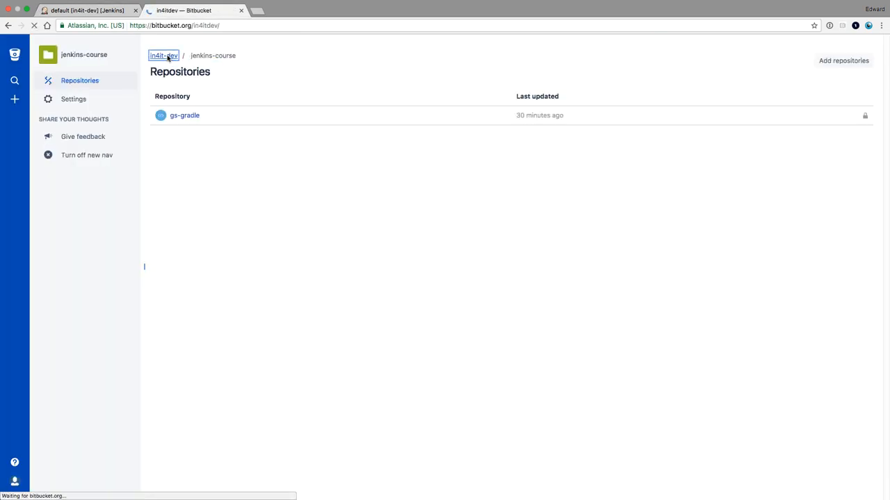
{"action": "left_click", "coordinate": [164, 56]}
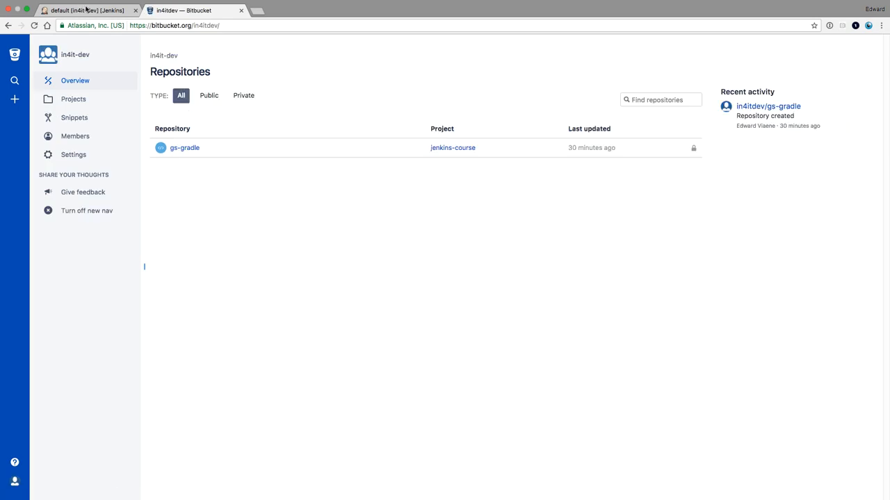
{"action": "left_click", "coordinate": [83, 10]}
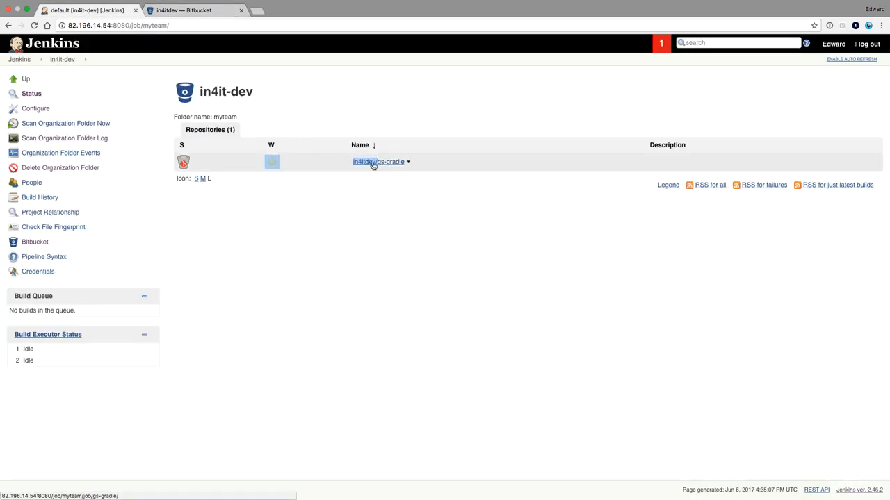
{"action": "left_click", "coordinate": [378, 162]}
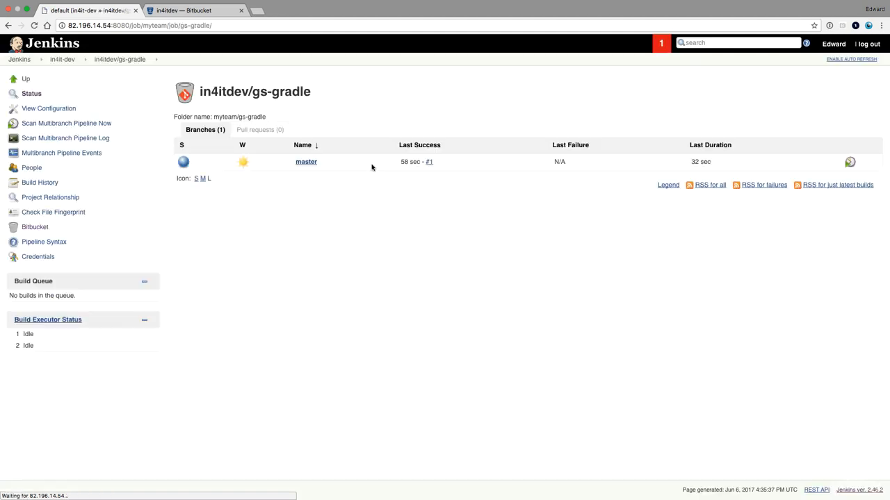
{"action": "mouse_move", "coordinate": [301, 166]}
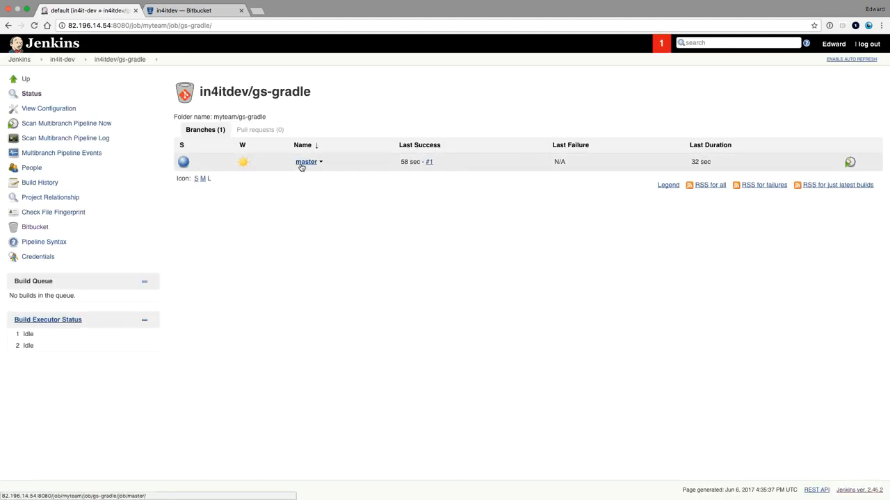
{"action": "mouse_move", "coordinate": [230, 197]}
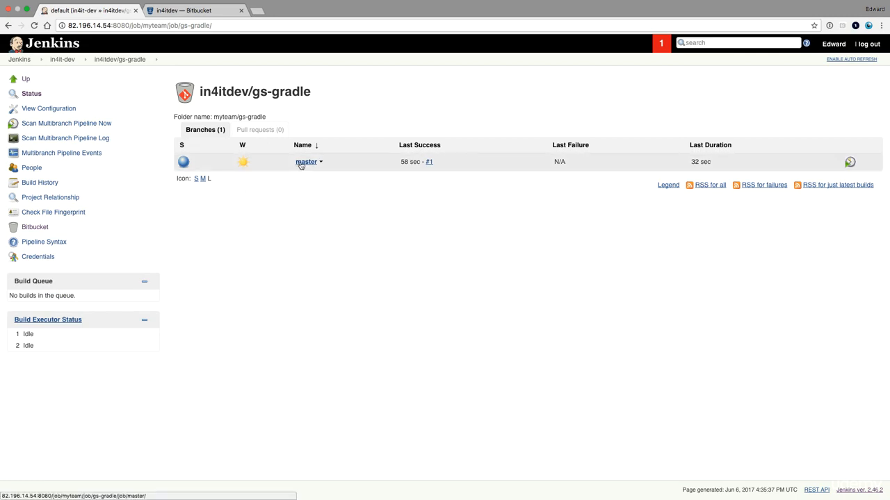
View the console output of gs-gradle master build #1, then return to the in4it-dev folder
{"action": "left_click", "coordinate": [305, 161]}
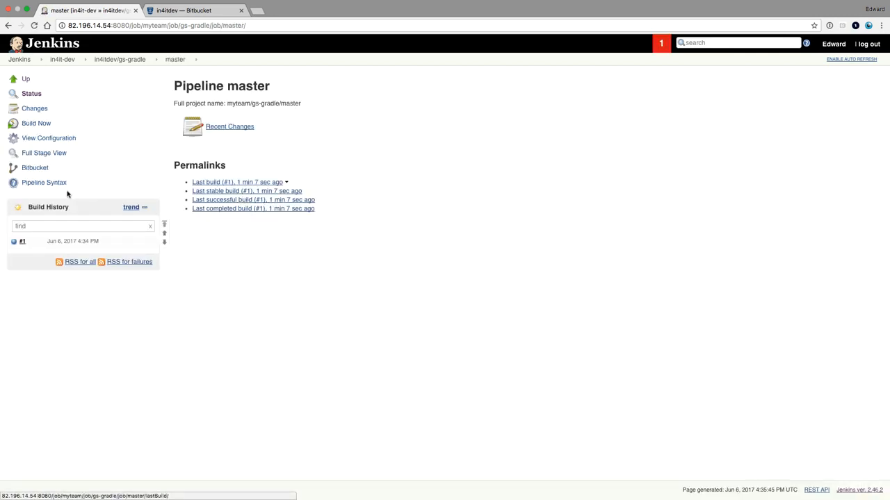
{"action": "left_click", "coordinate": [28, 242]}
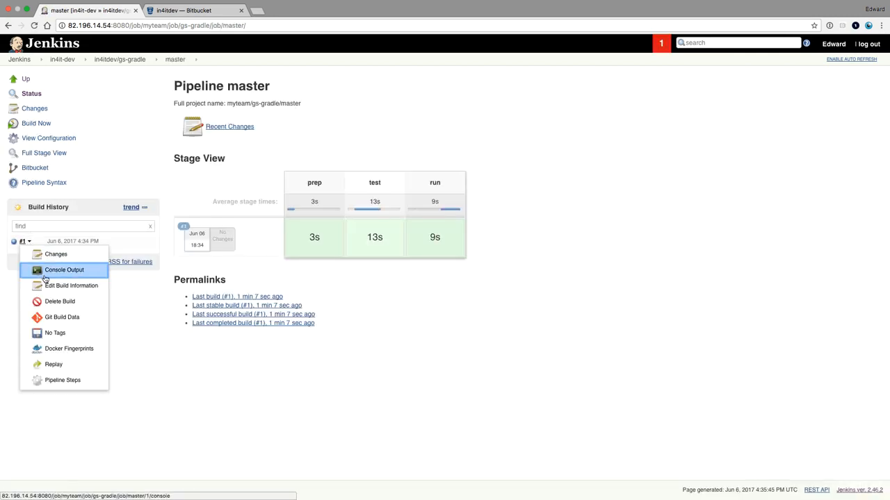
{"action": "left_click", "coordinate": [64, 270]}
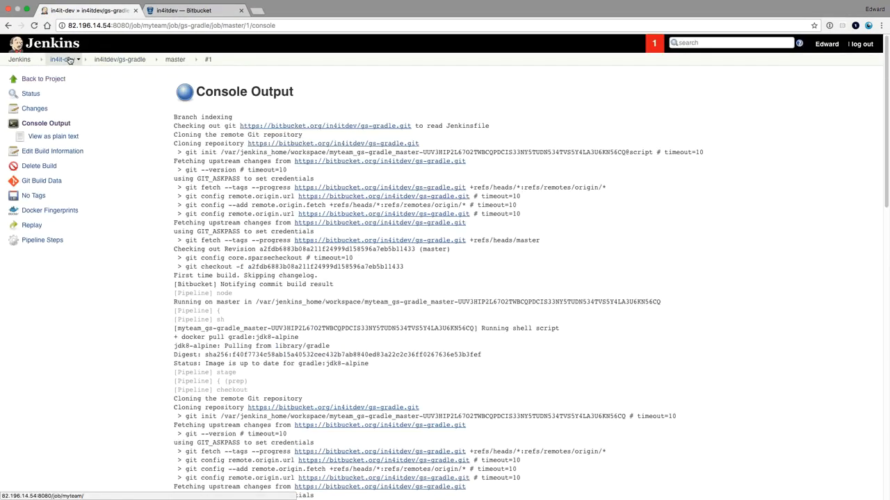
{"action": "left_click", "coordinate": [61, 58]}
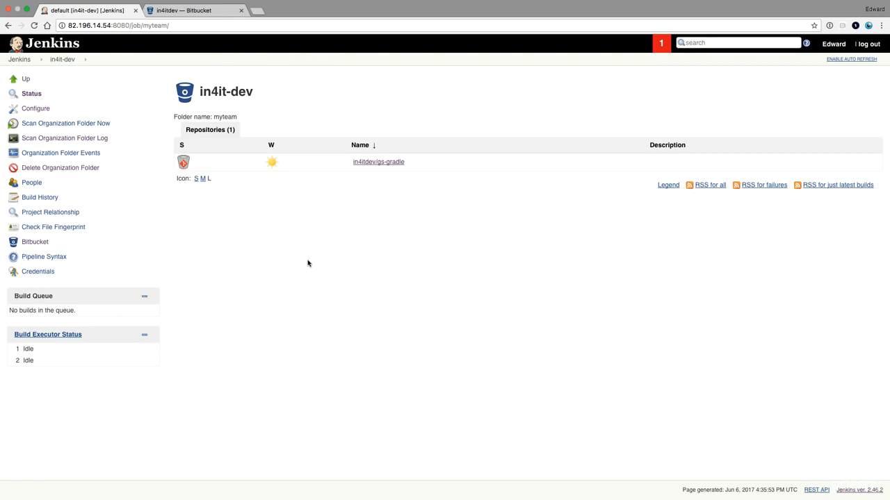
{"action": "mouse_move", "coordinate": [305, 261]}
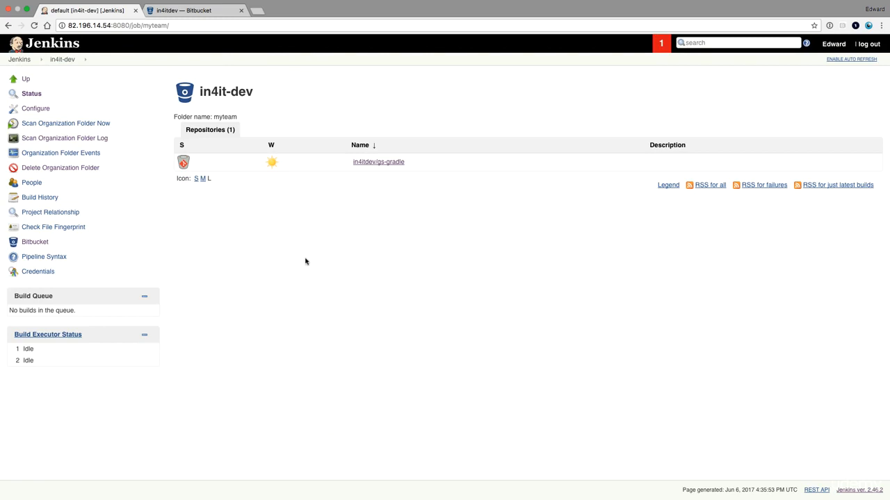
{"action": "mouse_move", "coordinate": [331, 132]}
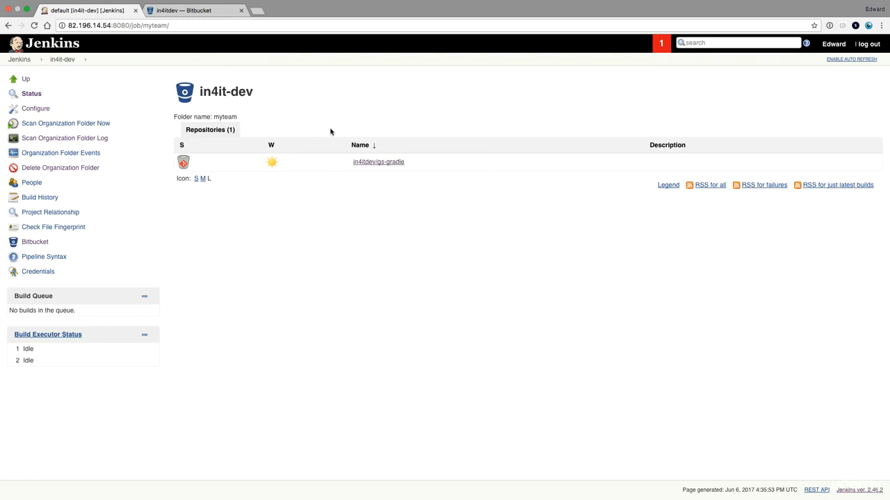
Compare the myteam Owner field 'in4itdev' with the Bitbucket Team ID and return to Jenkins
{"action": "left_click", "coordinate": [19, 59]}
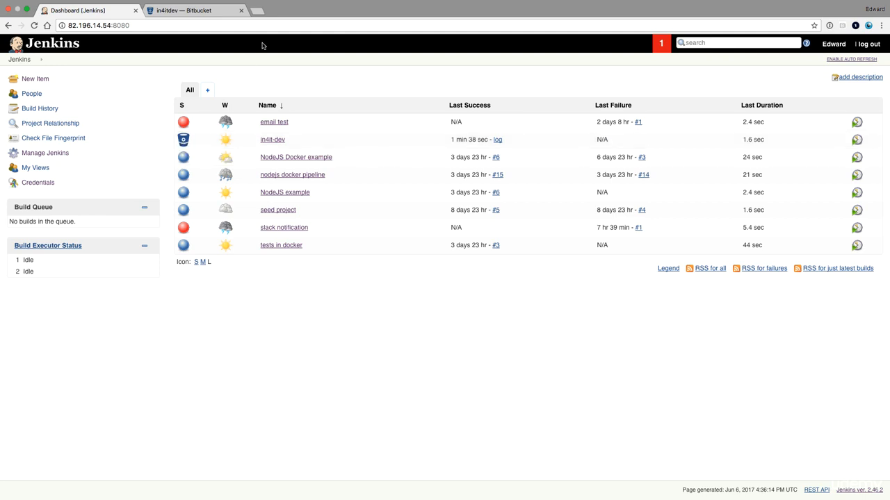
{"action": "mouse_move", "coordinate": [255, 67]}
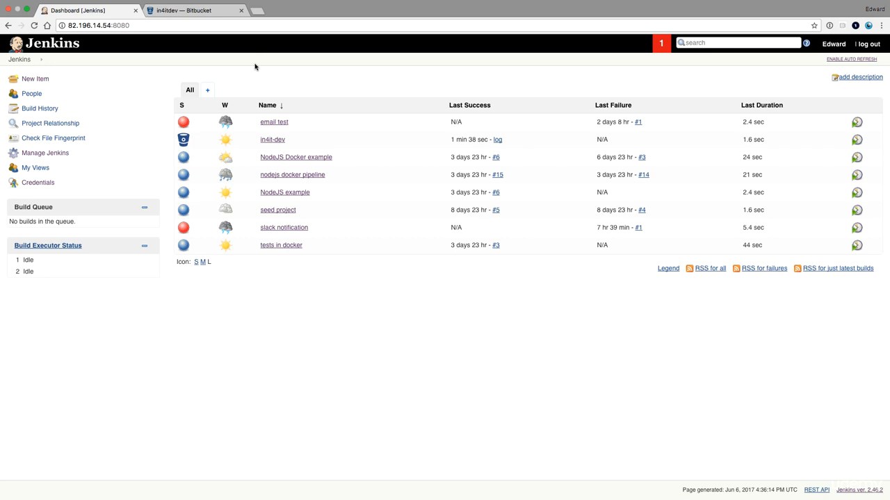
{"action": "mouse_move", "coordinate": [179, 162]}
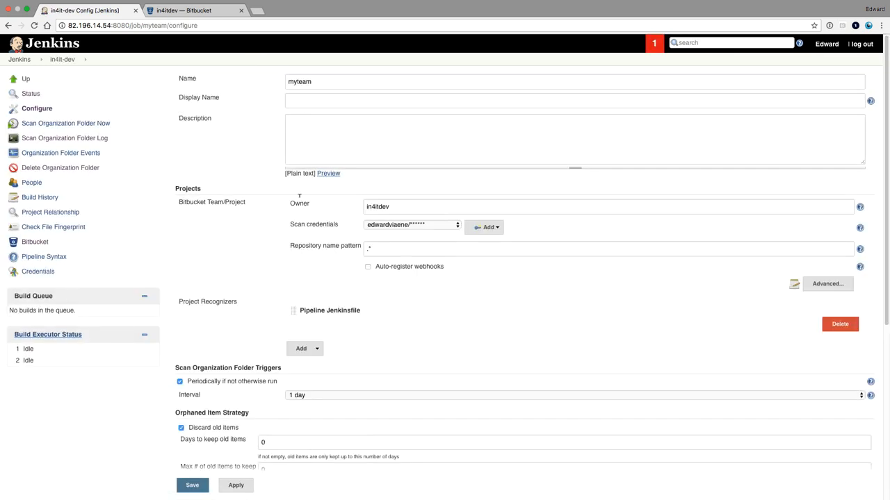
{"action": "left_click", "coordinate": [609, 205]}
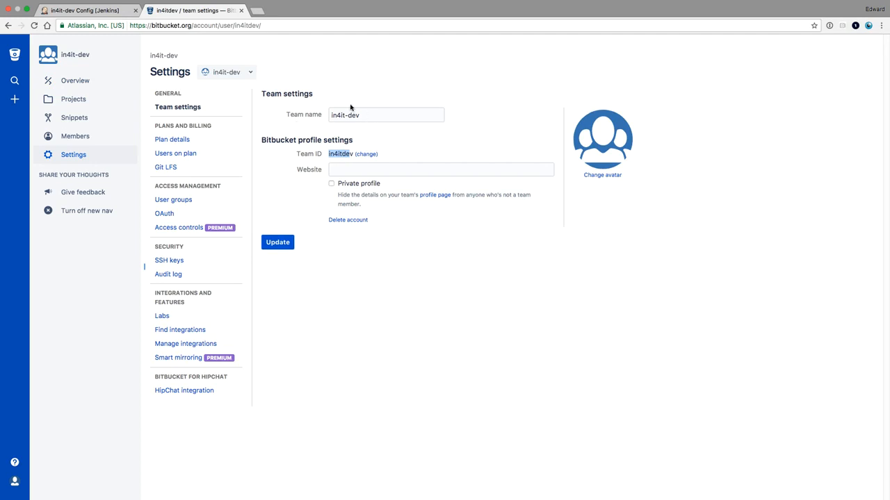
{"action": "left_click", "coordinate": [83, 9]}
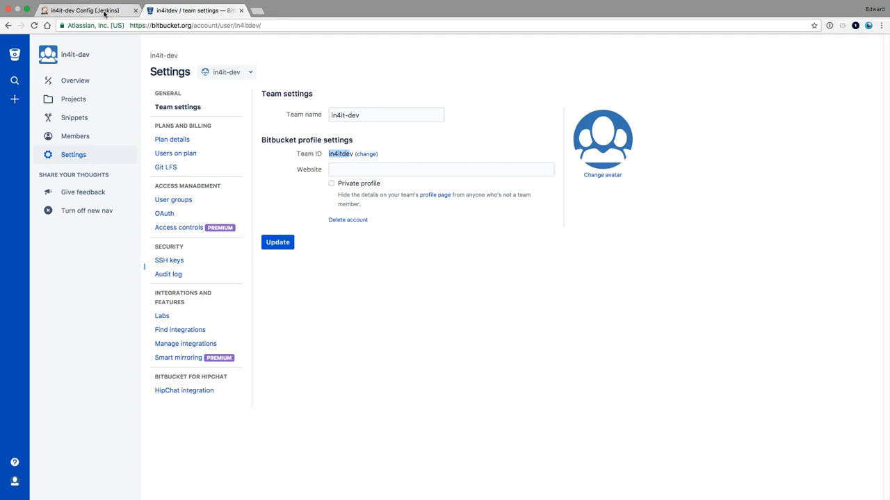
{"action": "left_click", "coordinate": [83, 9]}
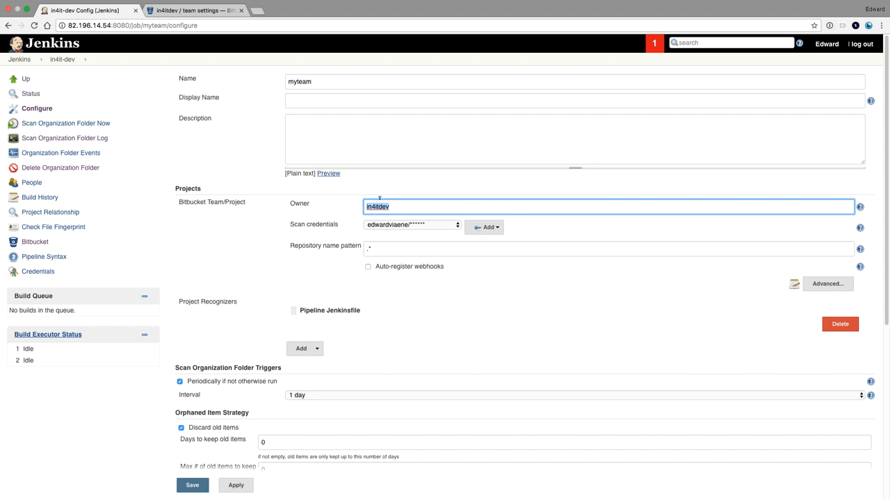
{"action": "mouse_move", "coordinate": [336, 142]}
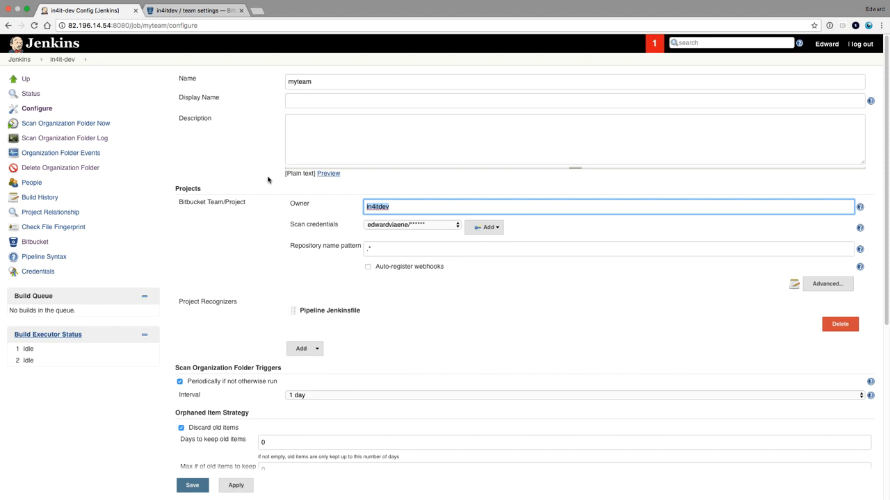
{"action": "mouse_move", "coordinate": [267, 179]}
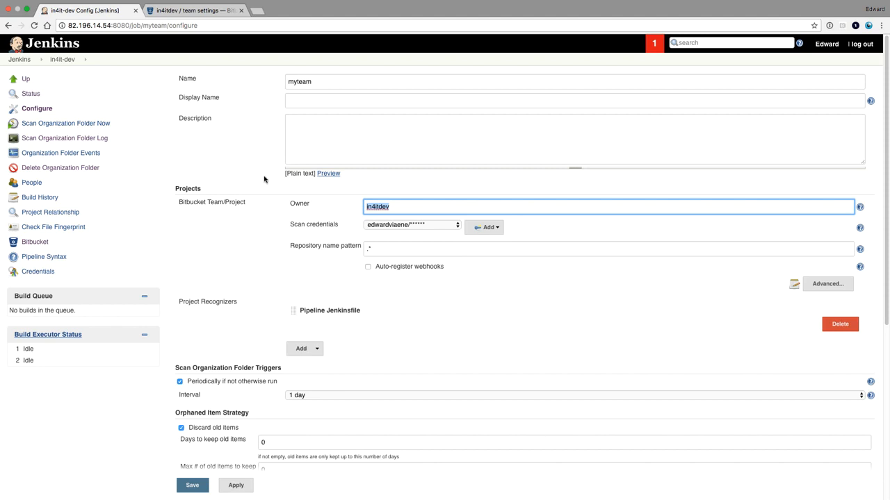